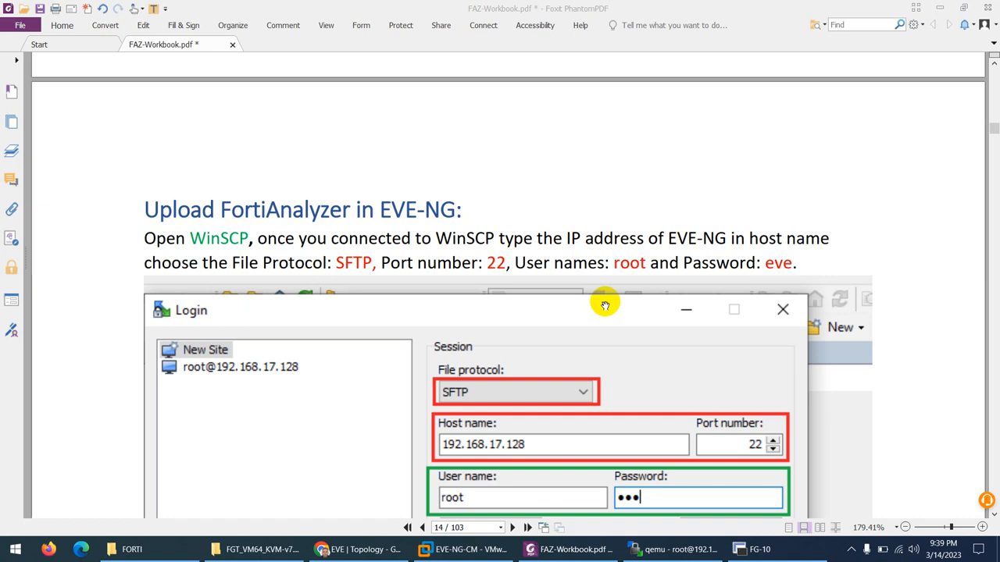
- Scroll the FAZ workbook past the WinSCP and qemu pages to the FortiAnalyzer download instructions
{"action": "scroll", "scroll_direction": "down", "scroll_amount": 3}
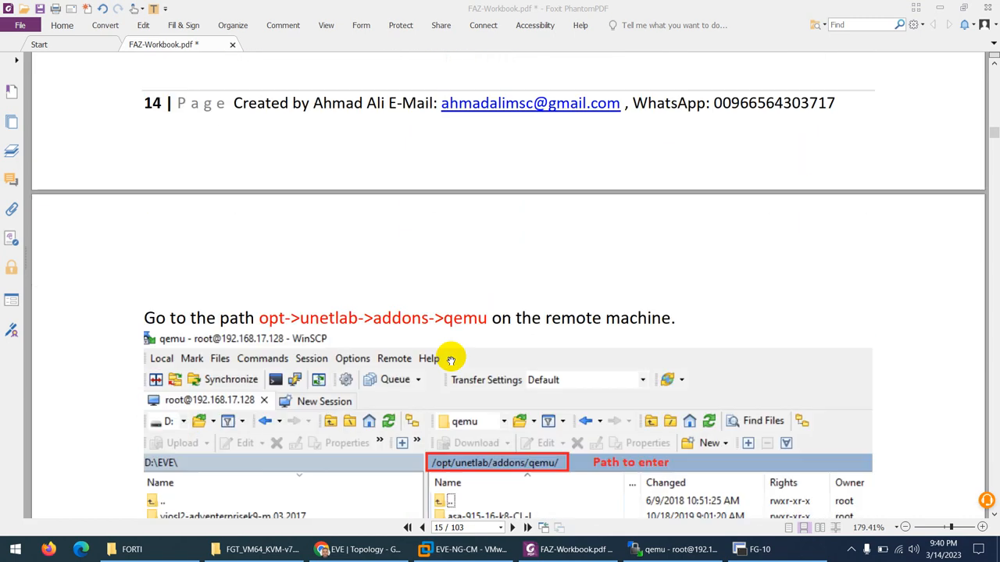
{"action": "scroll", "scroll_direction": "down", "scroll_amount": 3}
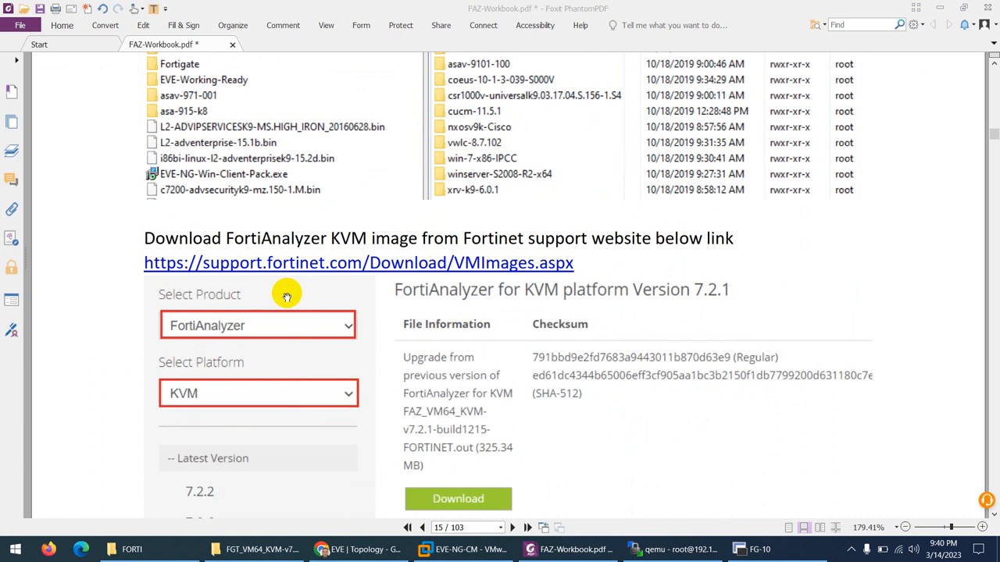
{"action": "scroll", "scroll_direction": "down", "scroll_amount": 3}
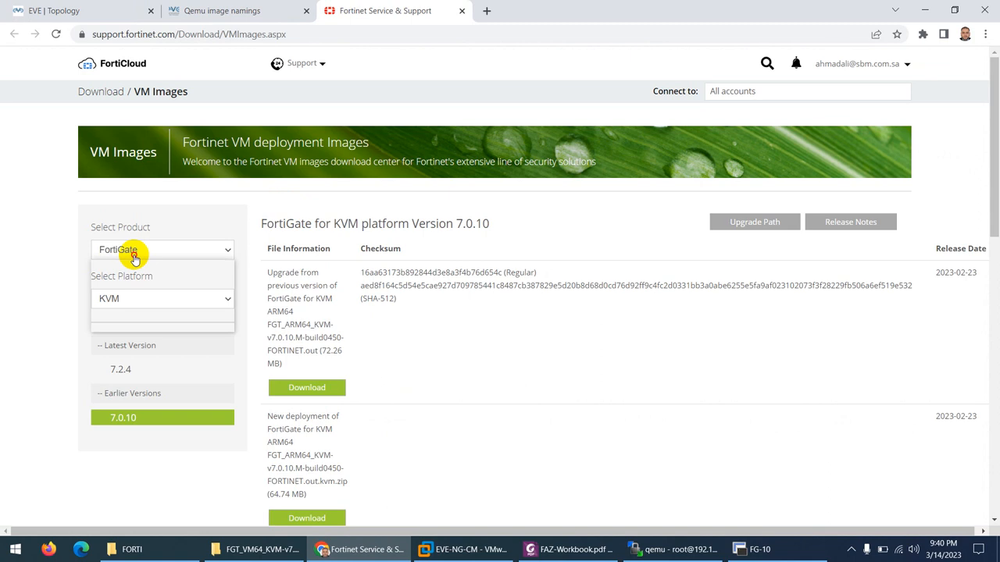
- Filter the VM images to FortiAnalyzer 7.2.2 on KVM and find the new-deployment file
{"action": "left_click", "coordinate": [136, 250]}
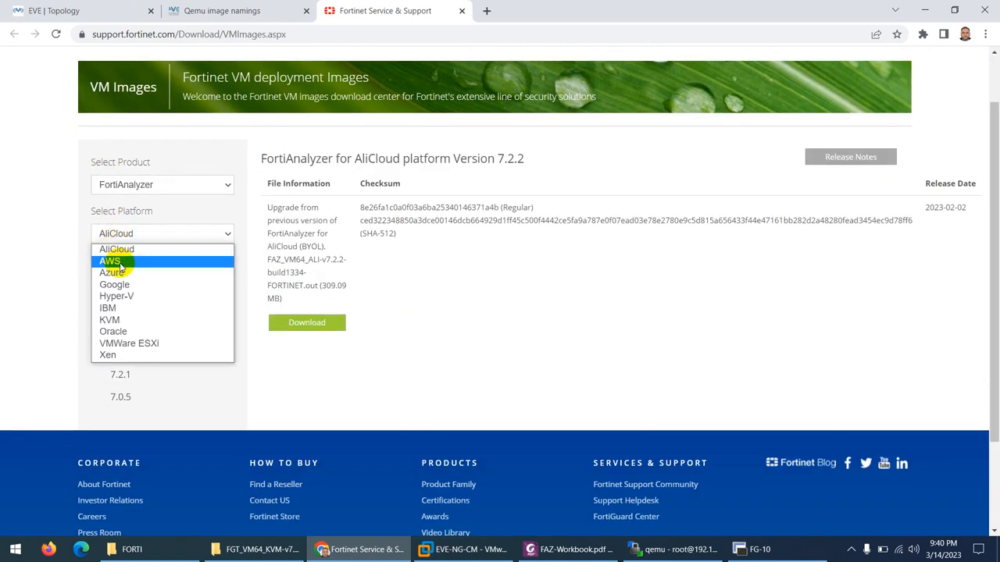
{"action": "left_click", "coordinate": [109, 319]}
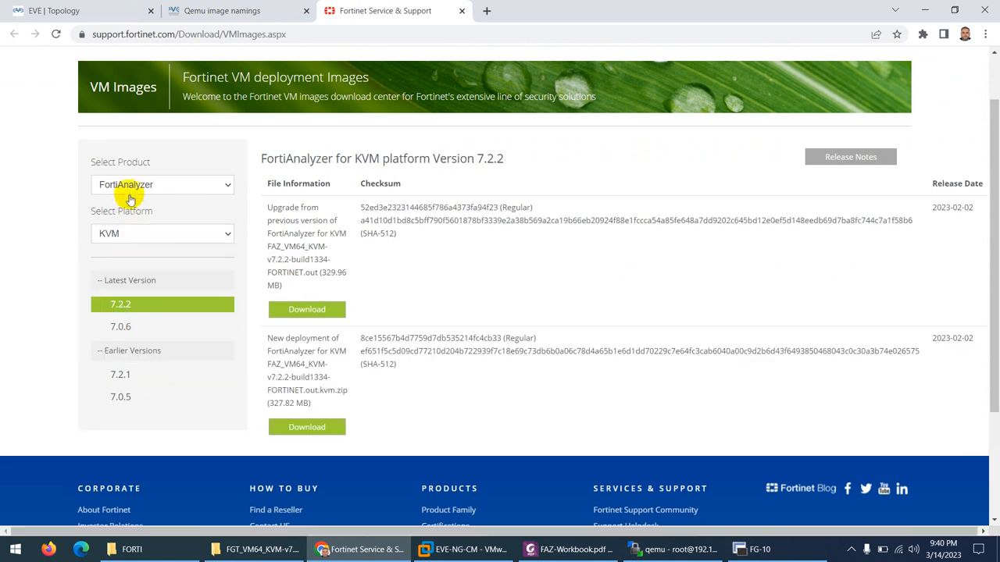
{"action": "mouse_move", "coordinate": [167, 275]}
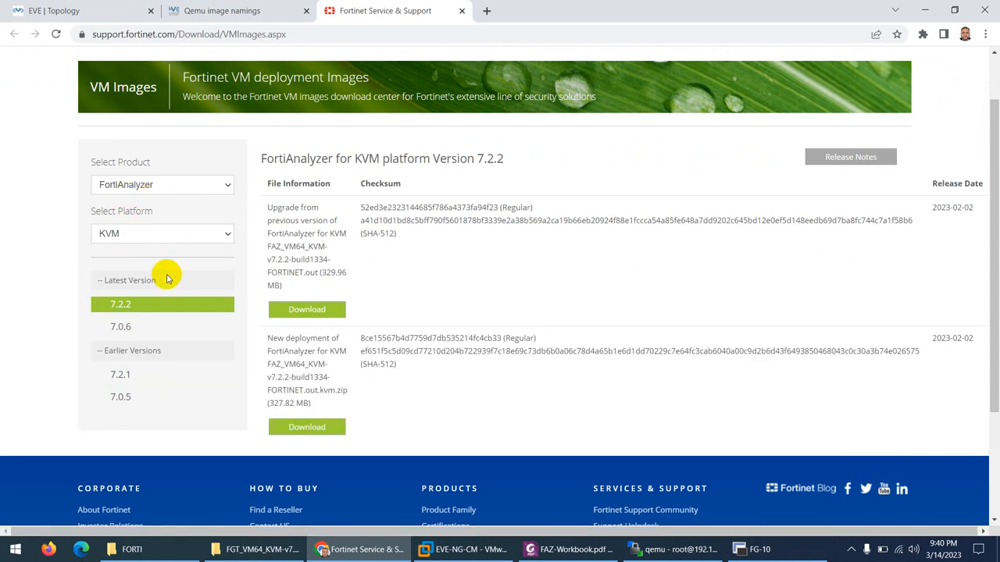
{"action": "scroll", "scroll_direction": "down", "scroll_amount": 3}
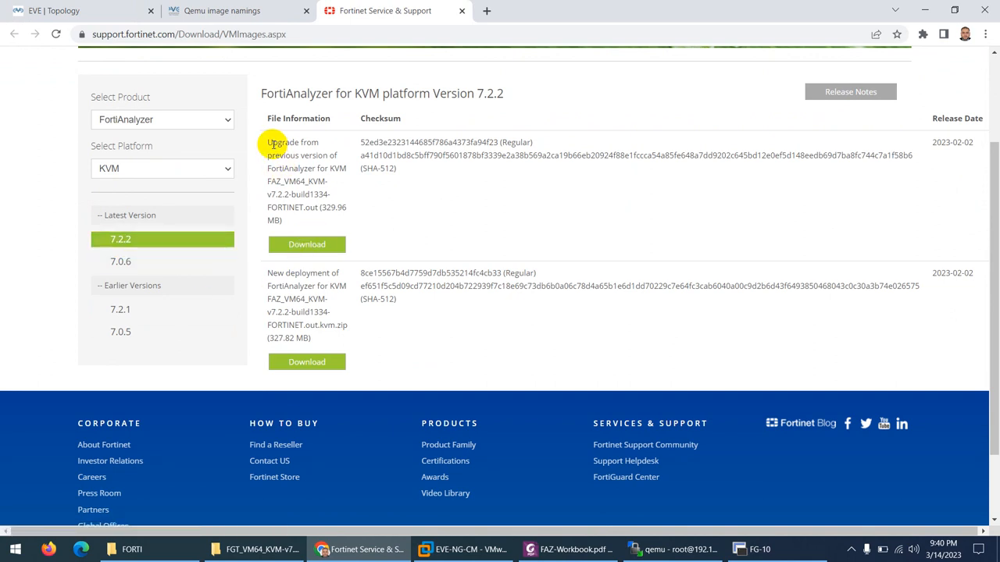
{"action": "double_click", "coordinate": [295, 272]}
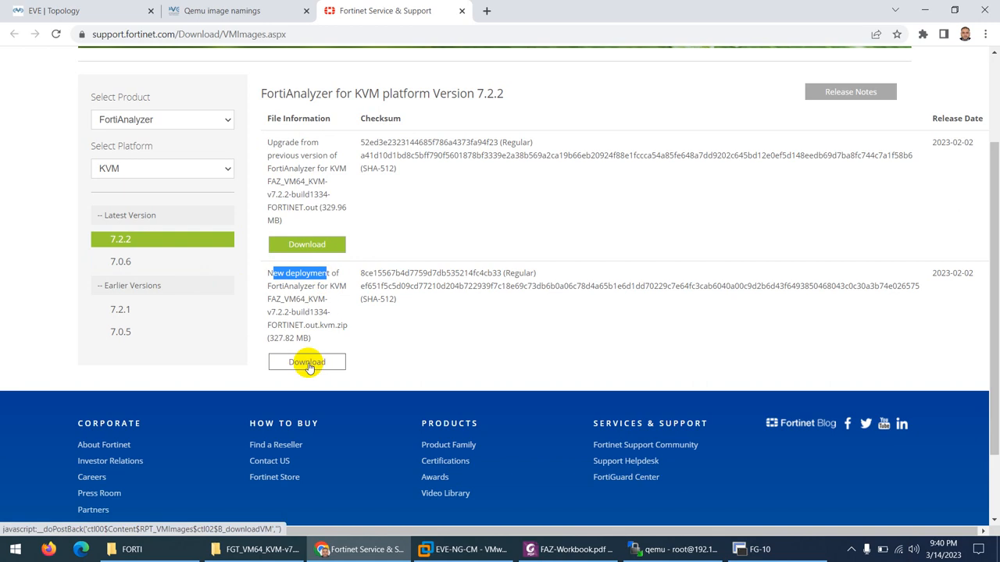
- Download the new-deployment zip image and save it to the Desktop
{"action": "left_click", "coordinate": [307, 361]}
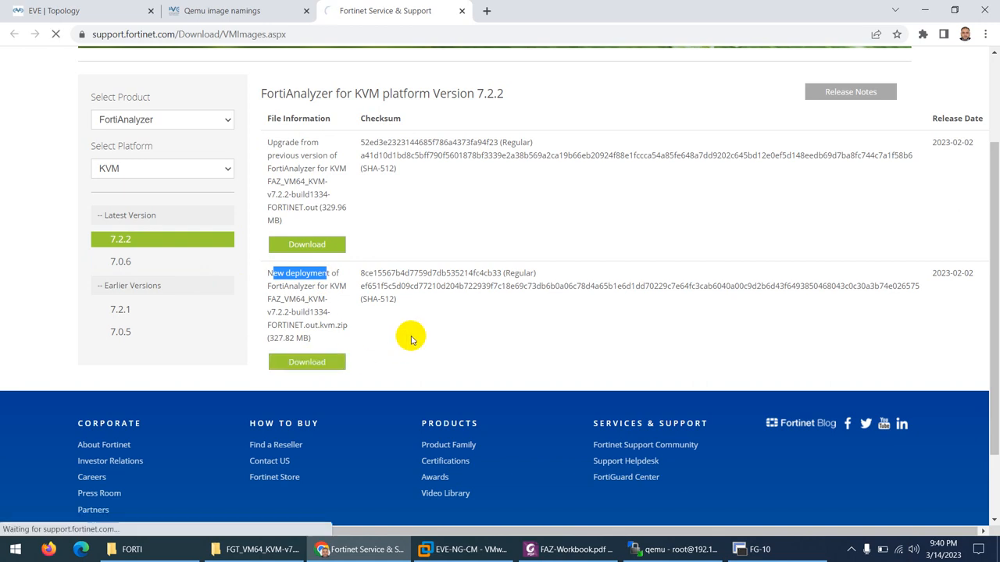
{"action": "left_click", "coordinate": [306, 362]}
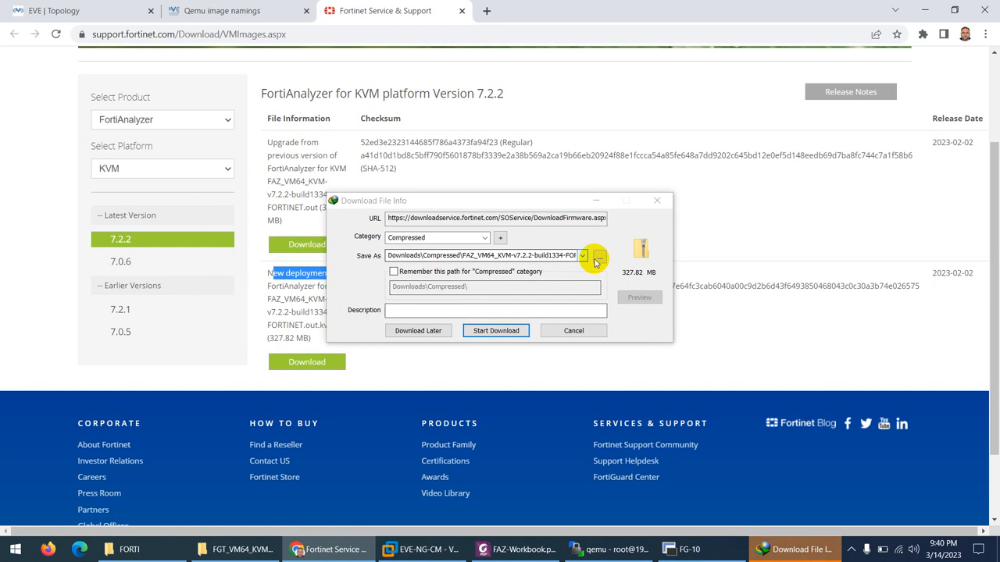
{"action": "left_click", "coordinate": [597, 255]}
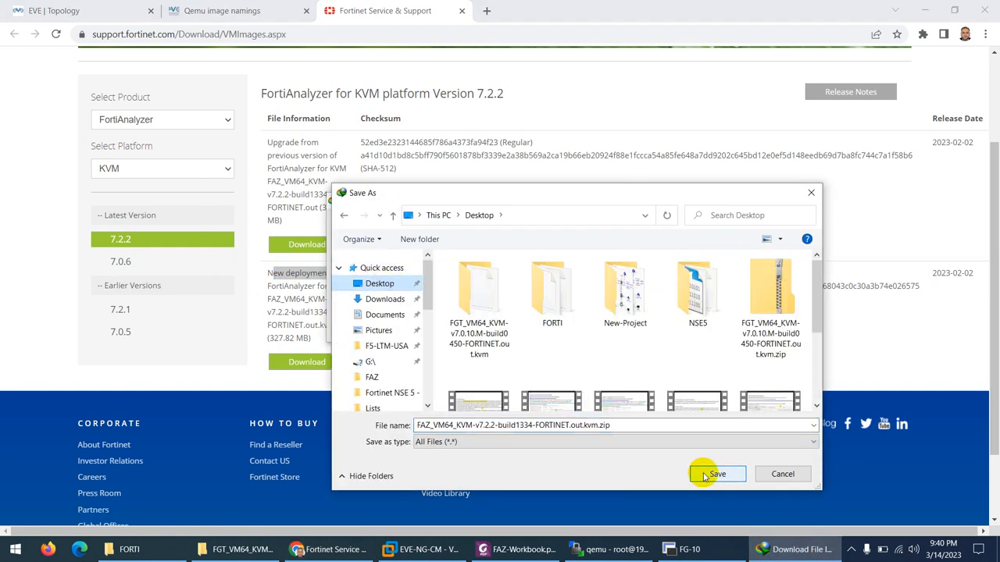
{"action": "left_click", "coordinate": [716, 474]}
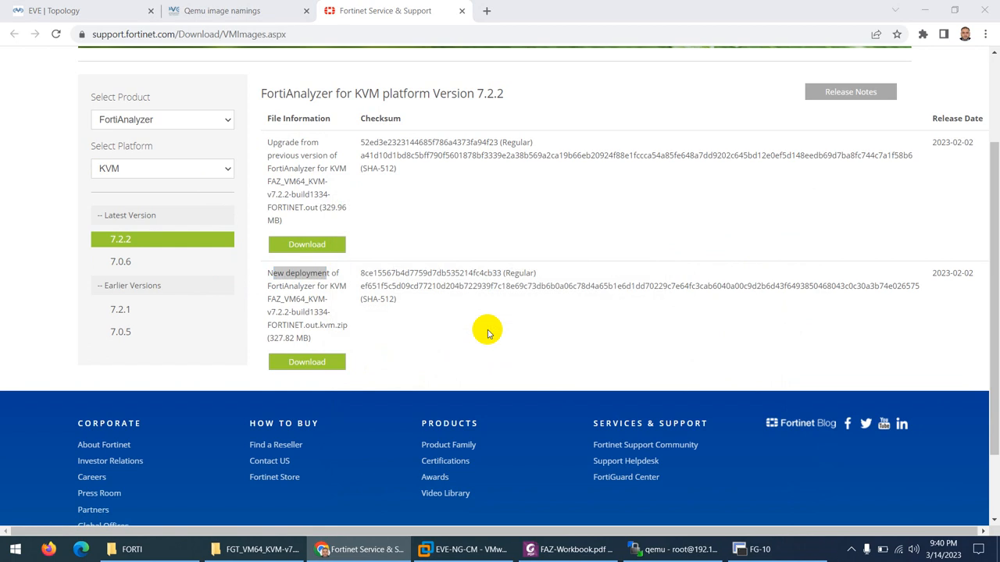
- Scroll the workbook to page 16, 'Create a directory using the name', and return to the browser
{"action": "left_click", "coordinate": [306, 362]}
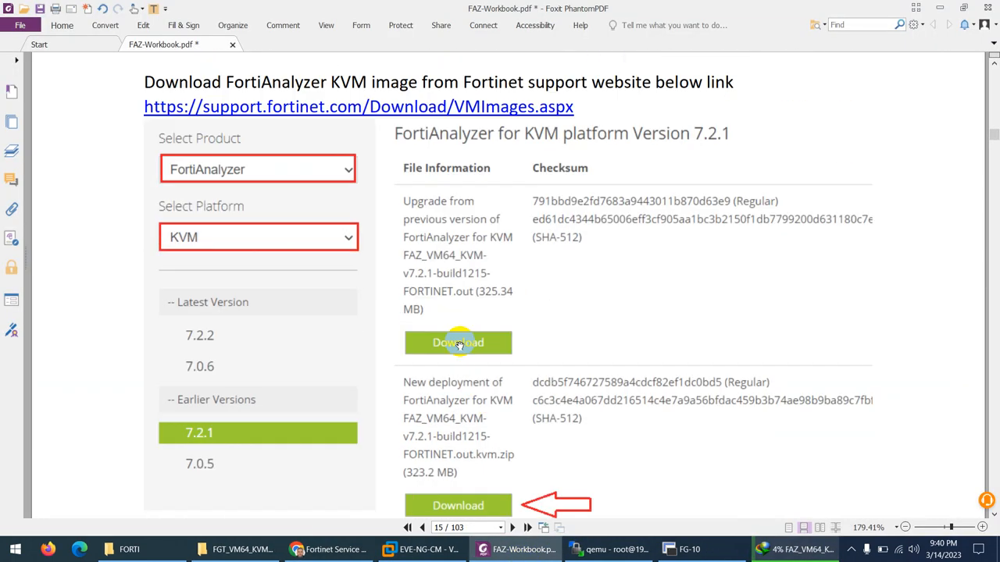
{"action": "scroll", "scroll_direction": "down", "scroll_amount": 3}
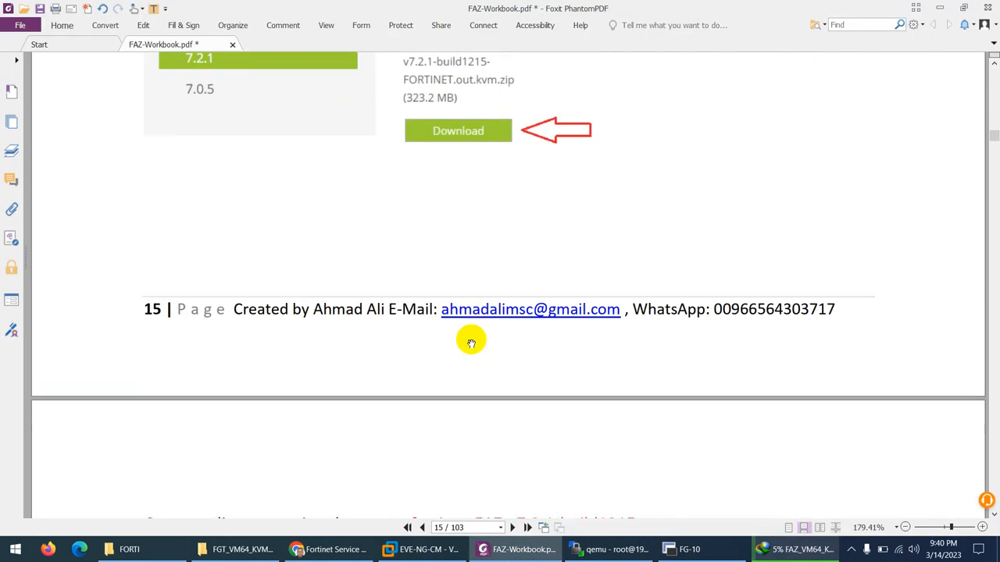
{"action": "scroll", "scroll_direction": "down", "scroll_amount": 3}
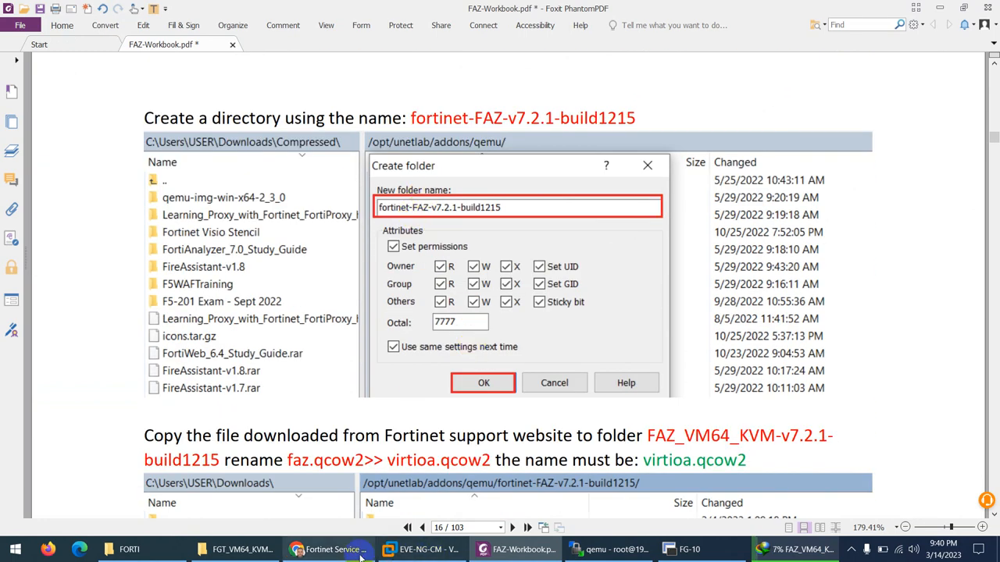
{"action": "left_click", "coordinate": [328, 550]}
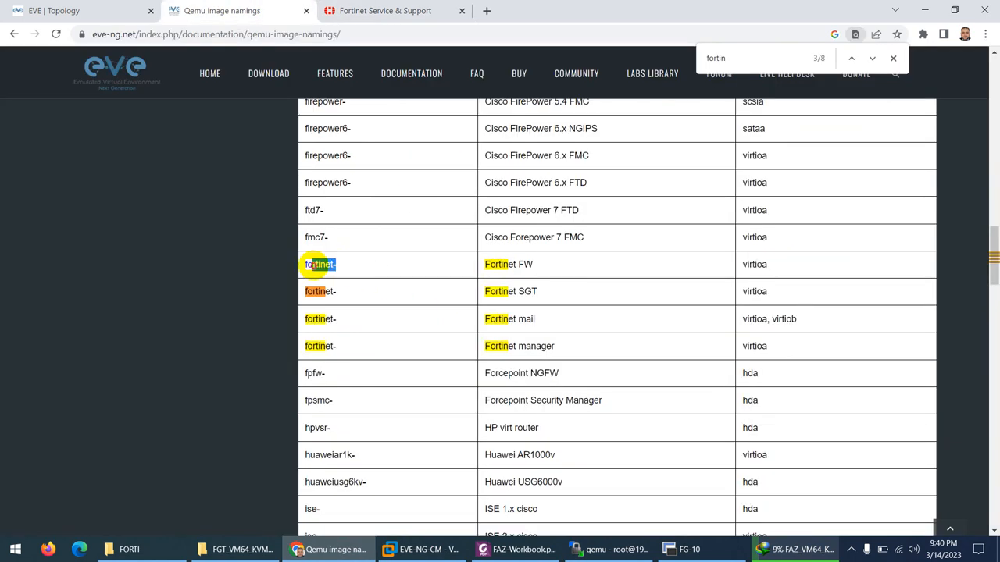
- Check the 'fortinet-' folder prefix and bring up the WinSCP qemu folder
{"action": "right_click", "coordinate": [319, 264]}
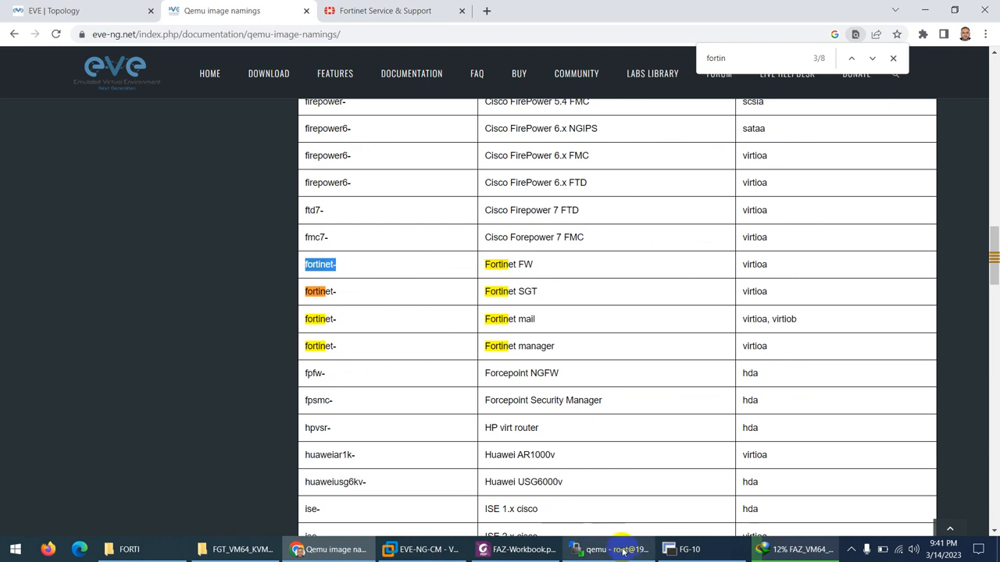
{"action": "left_click", "coordinate": [613, 549]}
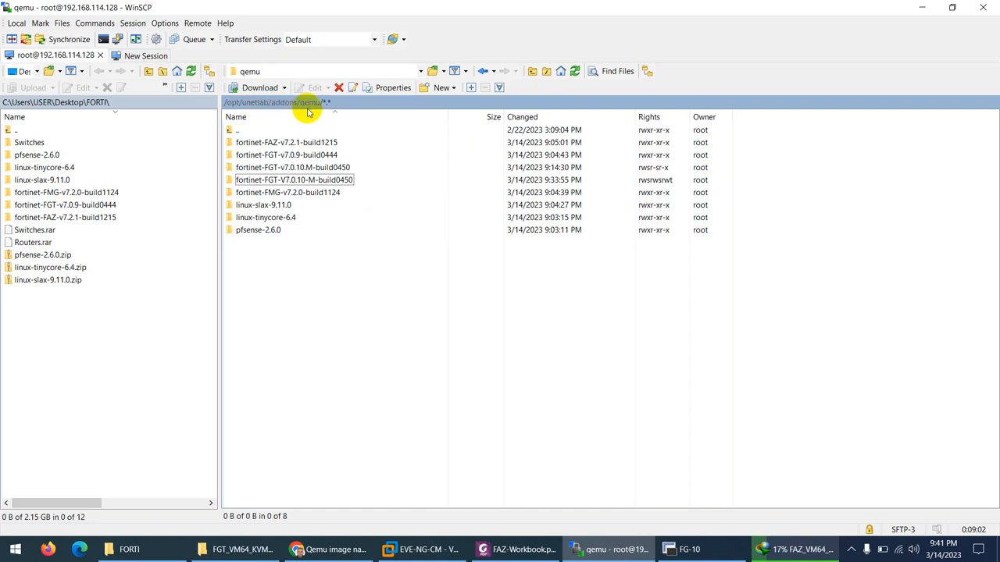
- Make remote directory fortinet-FAZ-V7.2.2-Build1334 in the qemu folder and open it
{"action": "left_click", "coordinate": [441, 88]}
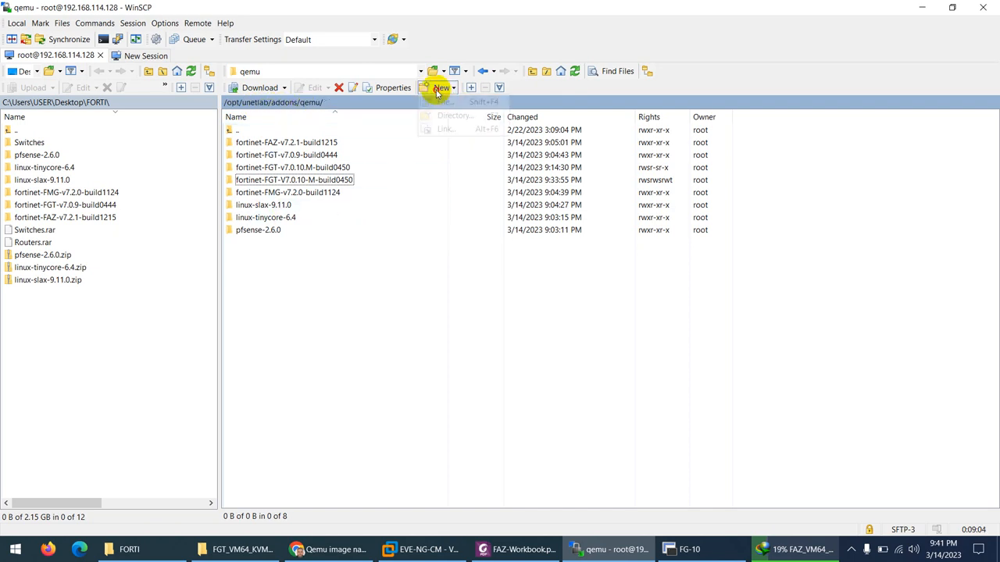
{"action": "left_click", "coordinate": [454, 115]}
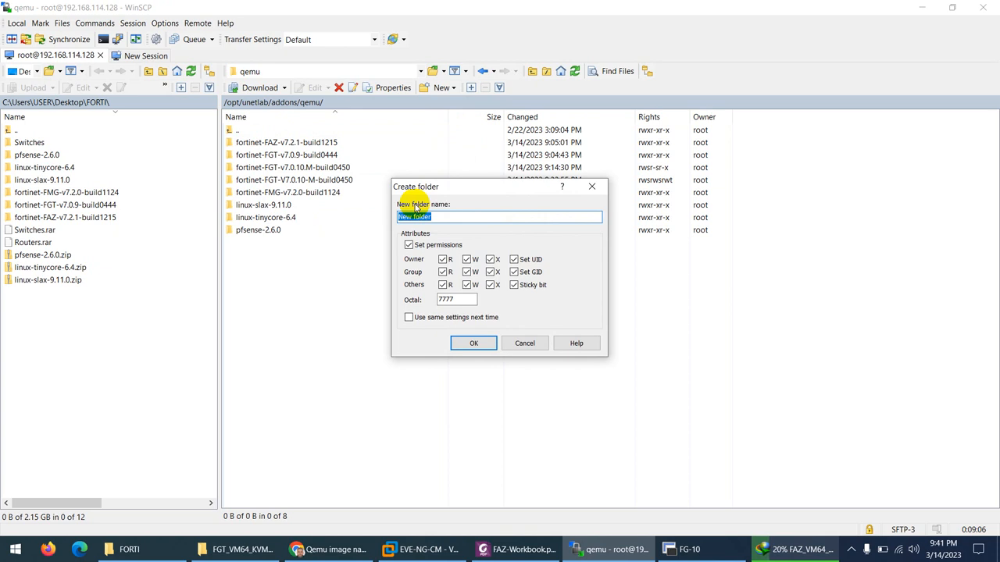
{"action": "type", "text": "fortinet-"}
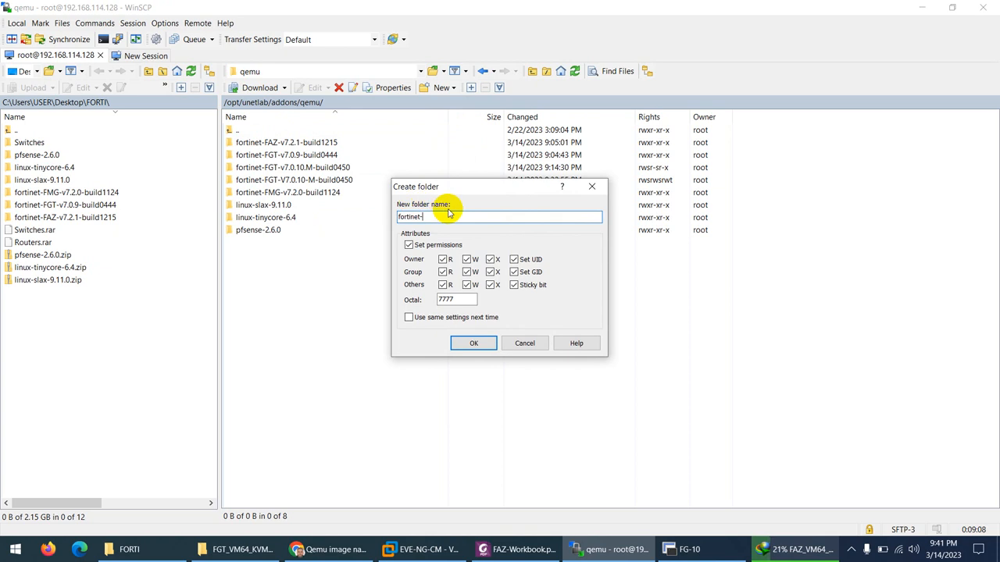
{"action": "type", "text": "F"}
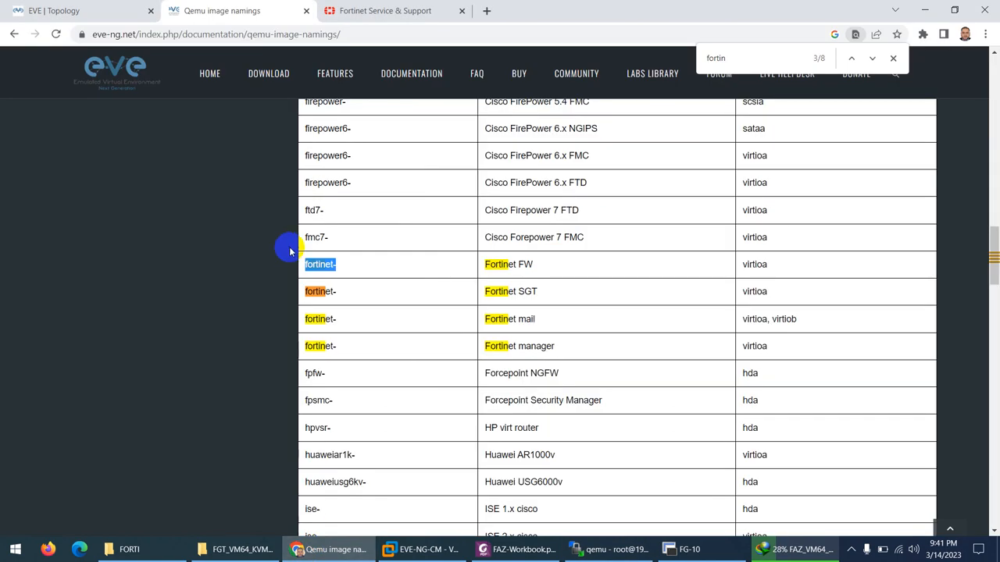
{"action": "left_click", "coordinate": [384, 10]}
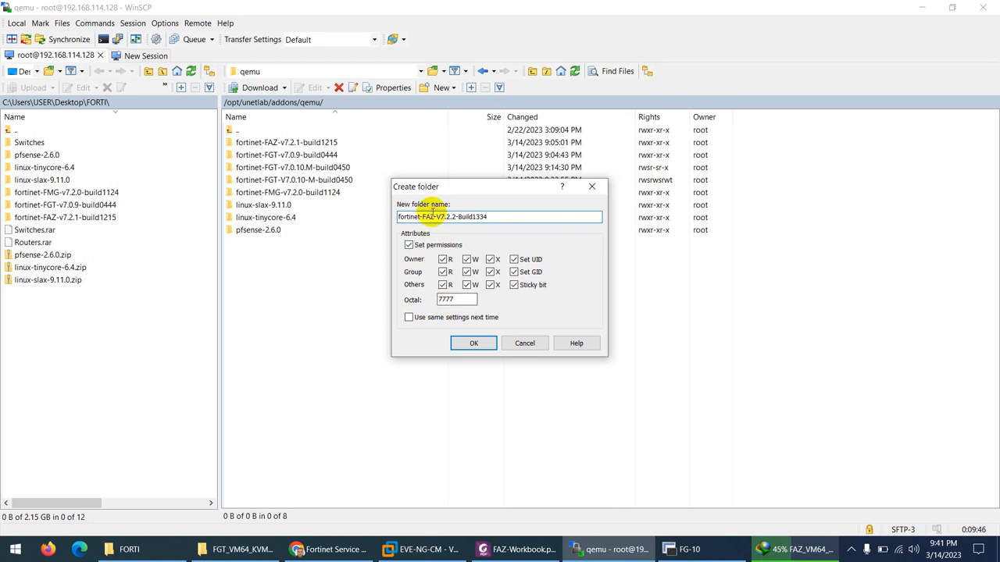
{"action": "left_click", "coordinate": [474, 343]}
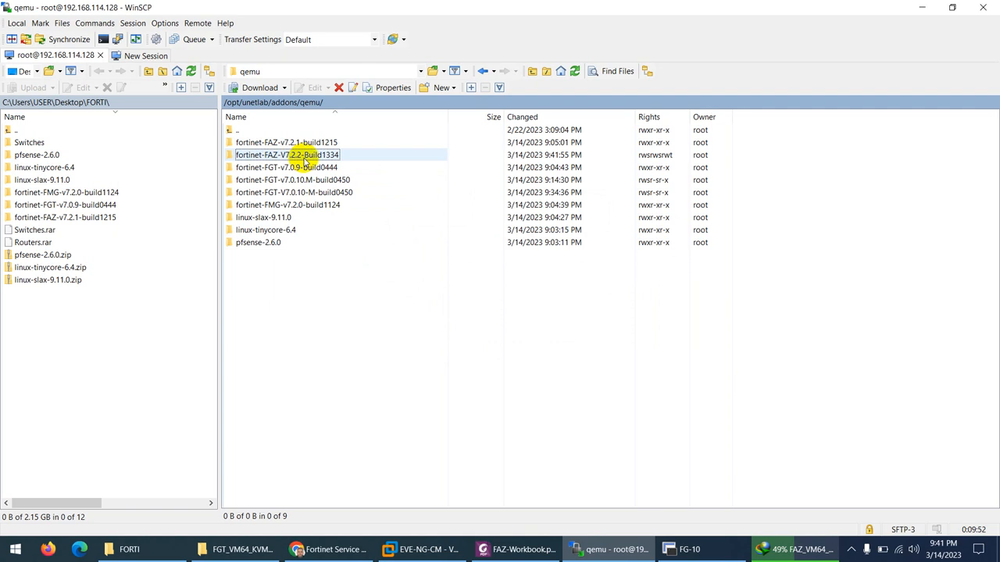
{"action": "double_click", "coordinate": [287, 155]}
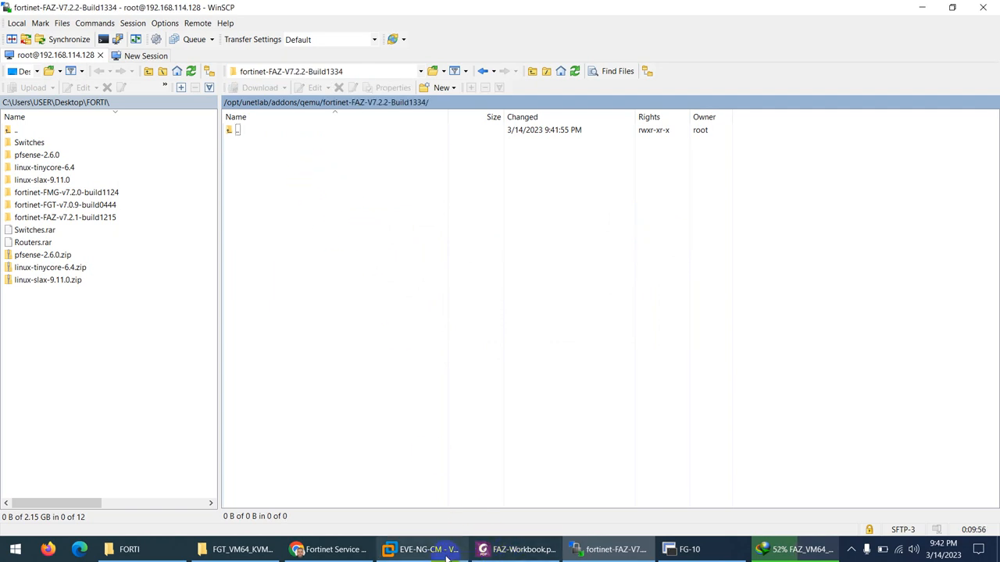
- Scroll the workbook to the copy-and-rename step and mark the virtioa.qcow2 name
{"action": "left_click", "coordinate": [516, 549]}
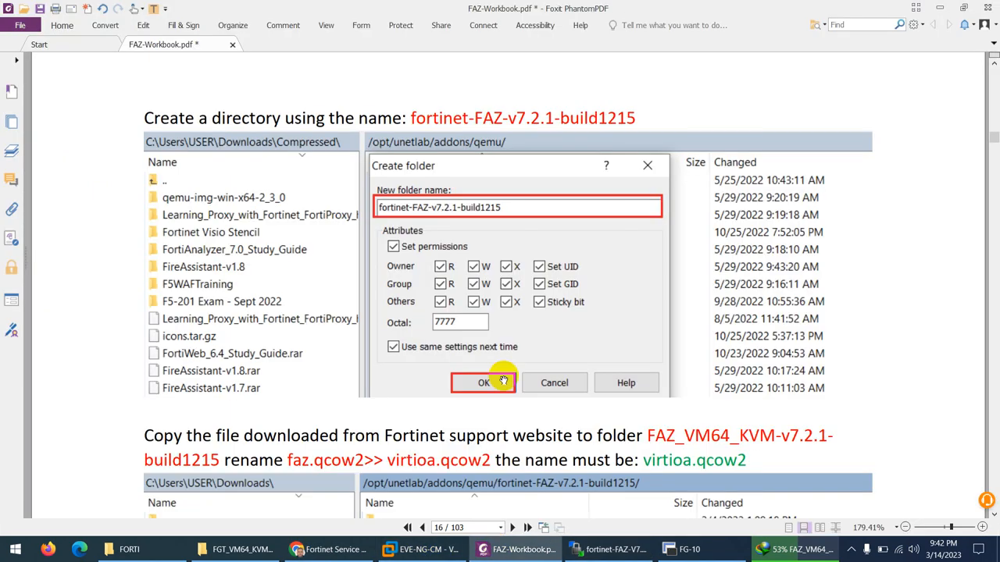
{"action": "scroll", "scroll_direction": "down", "scroll_amount": 3}
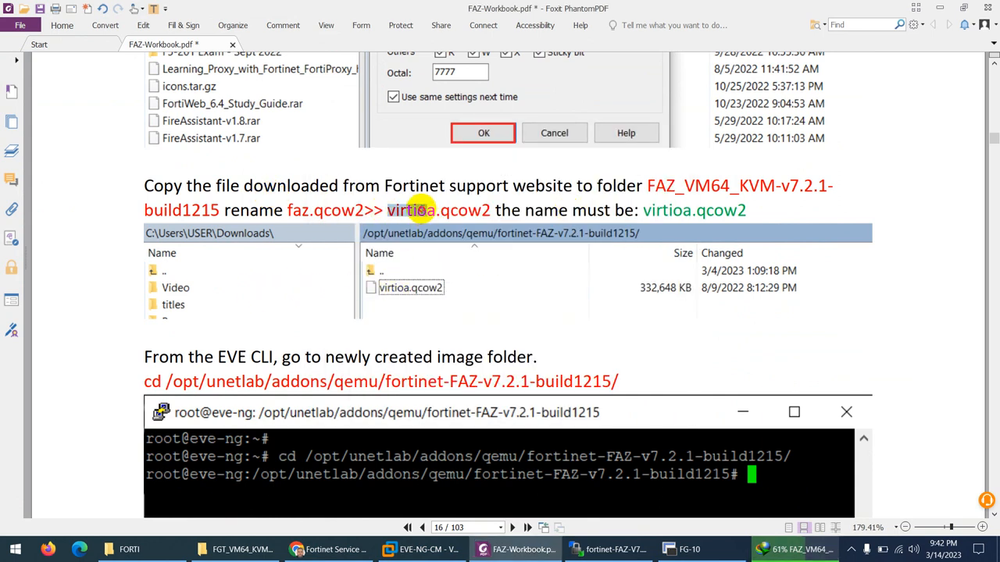
{"action": "left_click", "coordinate": [609, 549]}
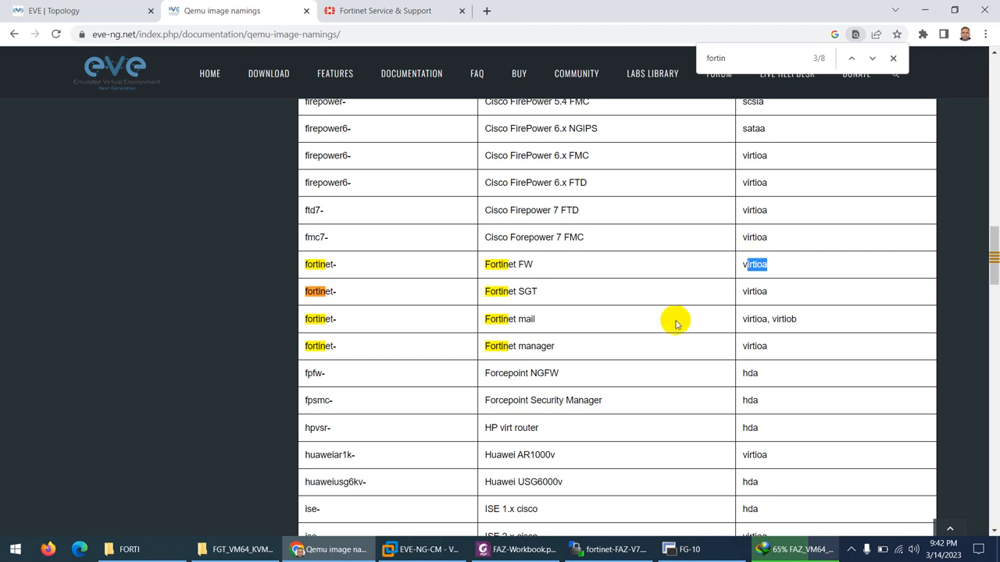
{"action": "mouse_move", "coordinate": [533, 350]}
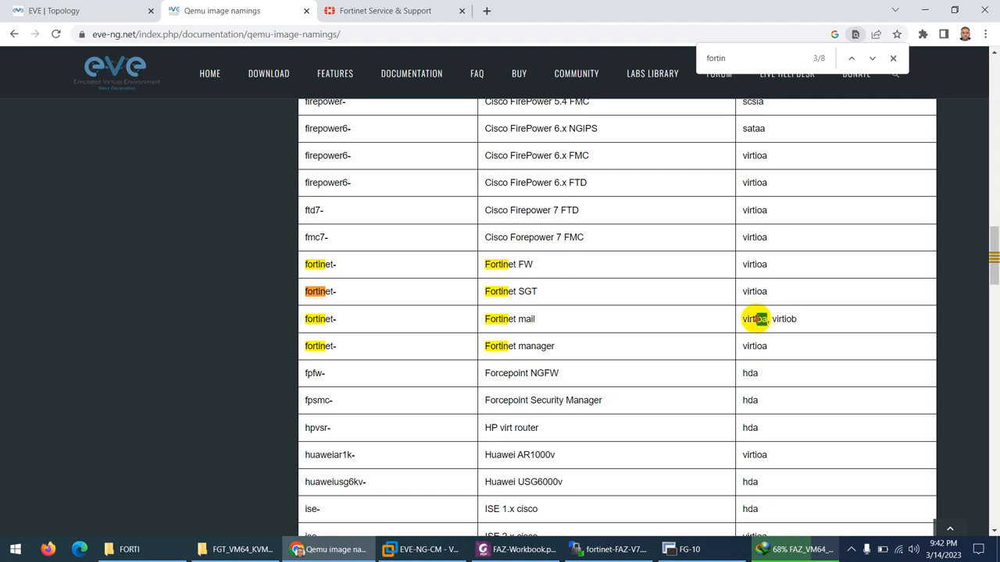
- Inspect the virtioa, virtiob disk naming row for Fortinet mail
{"action": "right_click", "coordinate": [755, 319]}
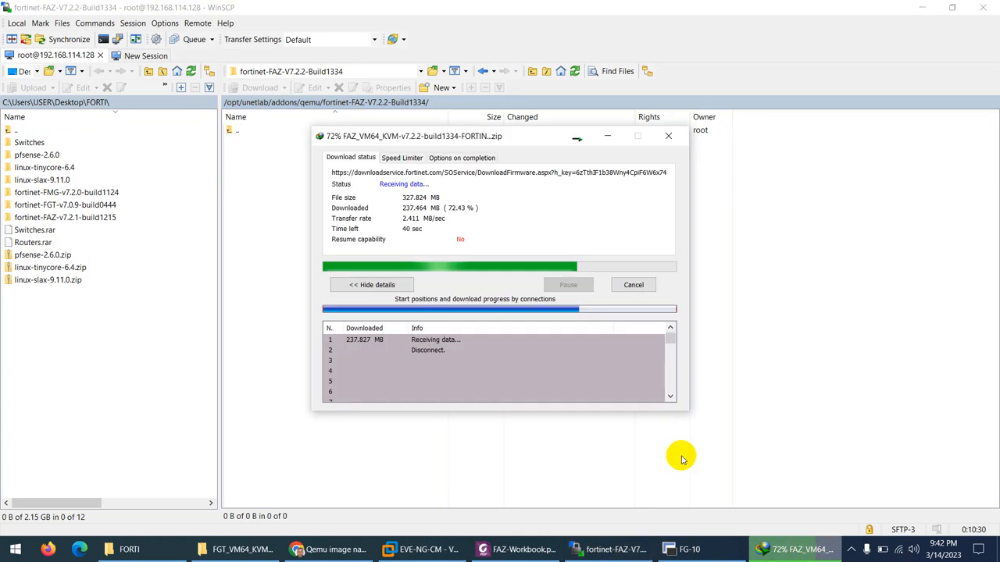
{"action": "mouse_move", "coordinate": [410, 256]}
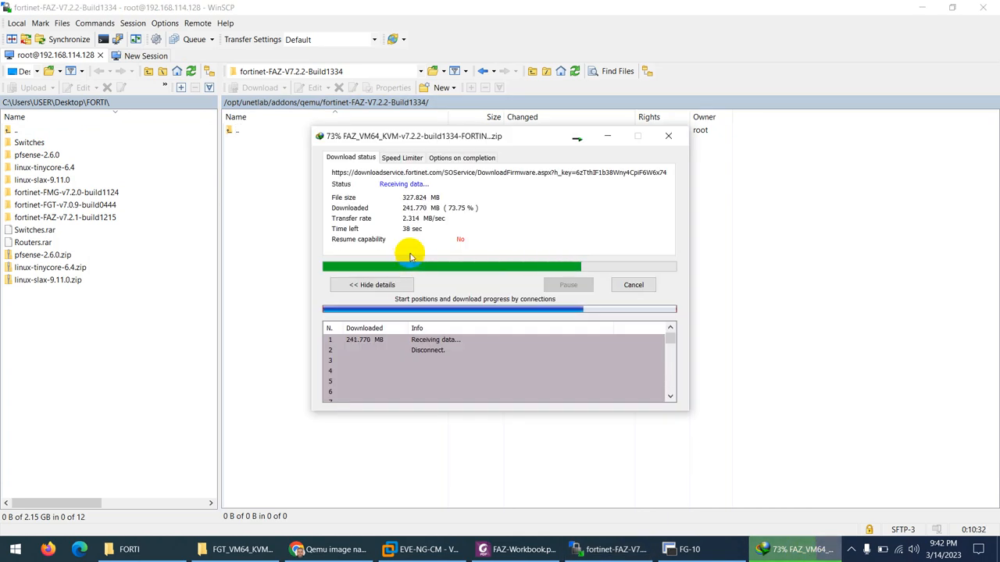
{"action": "mouse_move", "coordinate": [383, 175]}
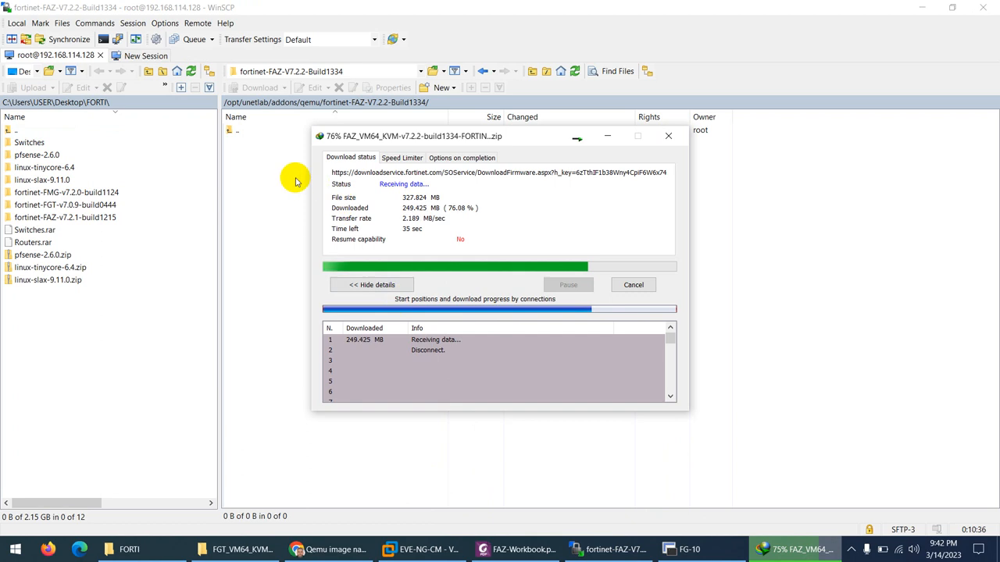
{"action": "mouse_move", "coordinate": [609, 514]}
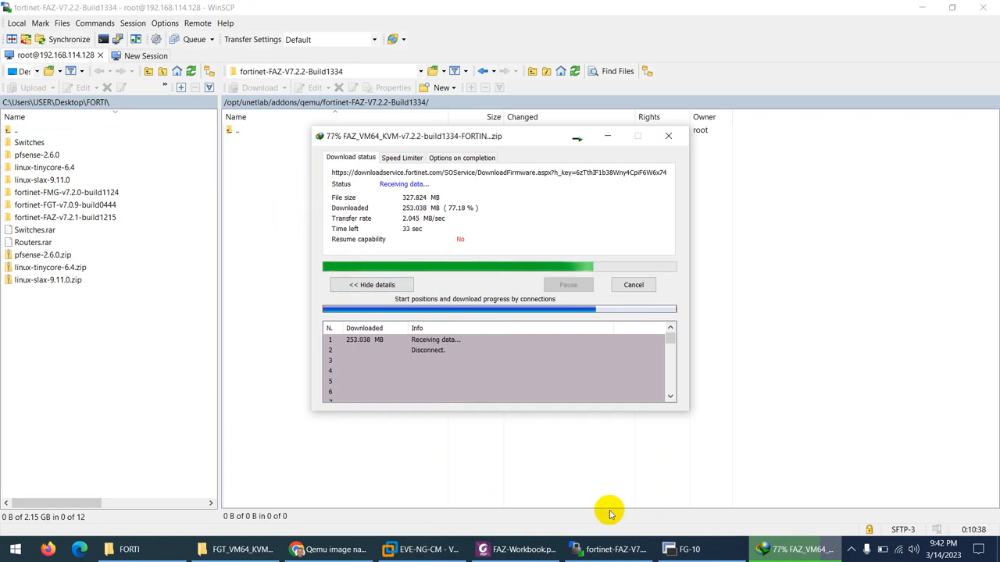
- Scroll the workbook to the 100Gb virtiob.qcow2 'Create second HDD' step and search Start for 'pu'
{"action": "left_click", "coordinate": [515, 549]}
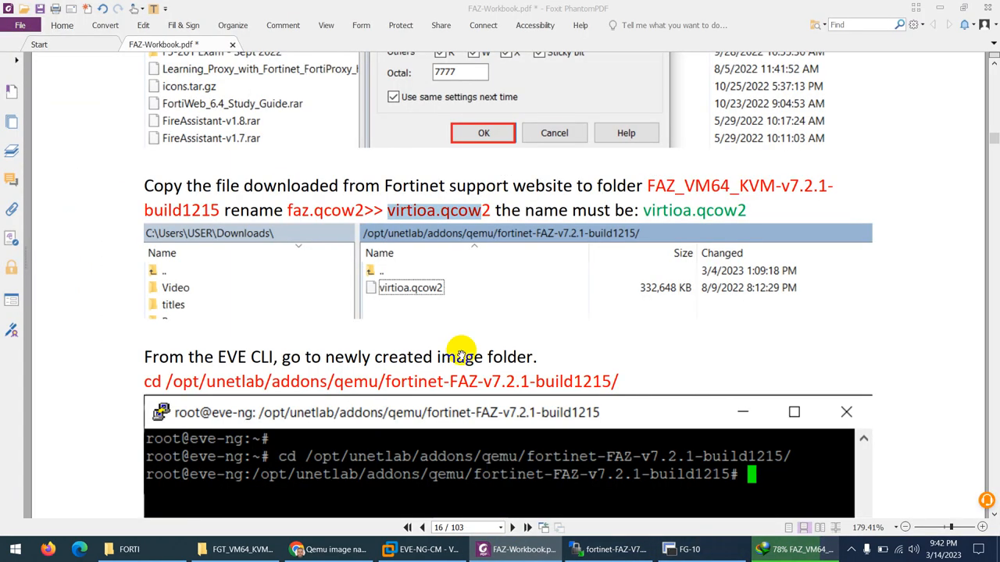
{"action": "scroll", "scroll_direction": "down", "scroll_amount": 3}
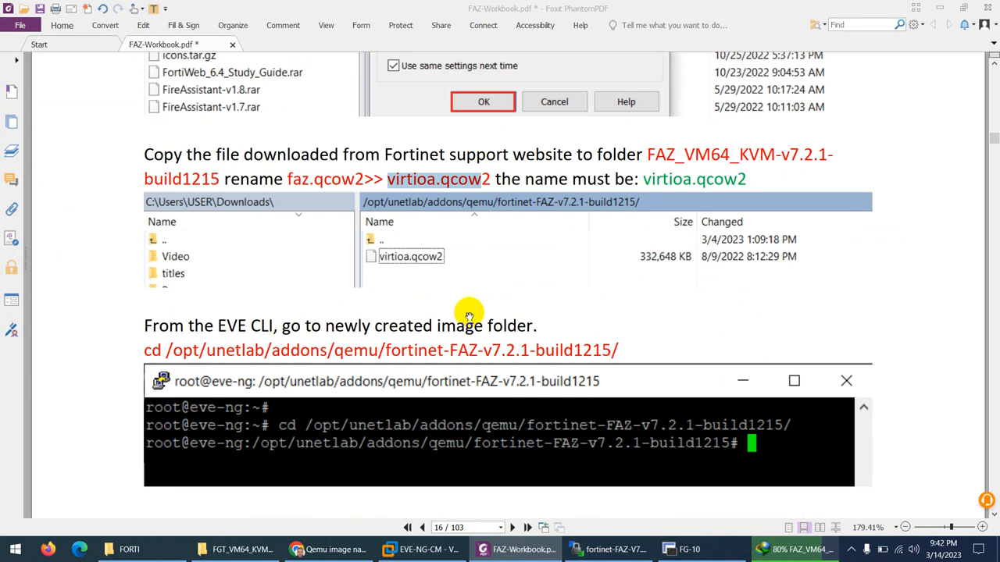
{"action": "mouse_move", "coordinate": [610, 203]}
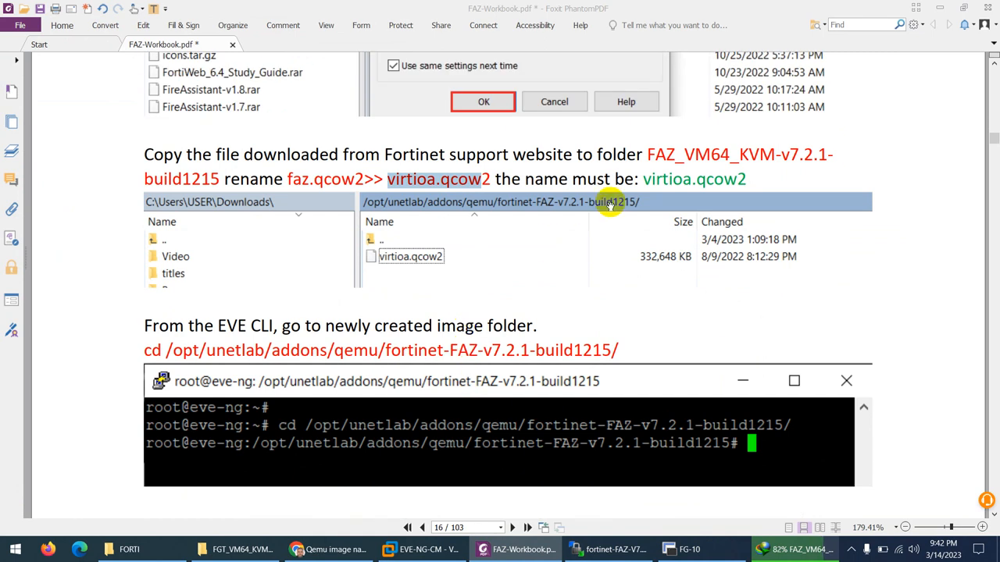
{"action": "scroll", "scroll_direction": "down", "scroll_amount": 3}
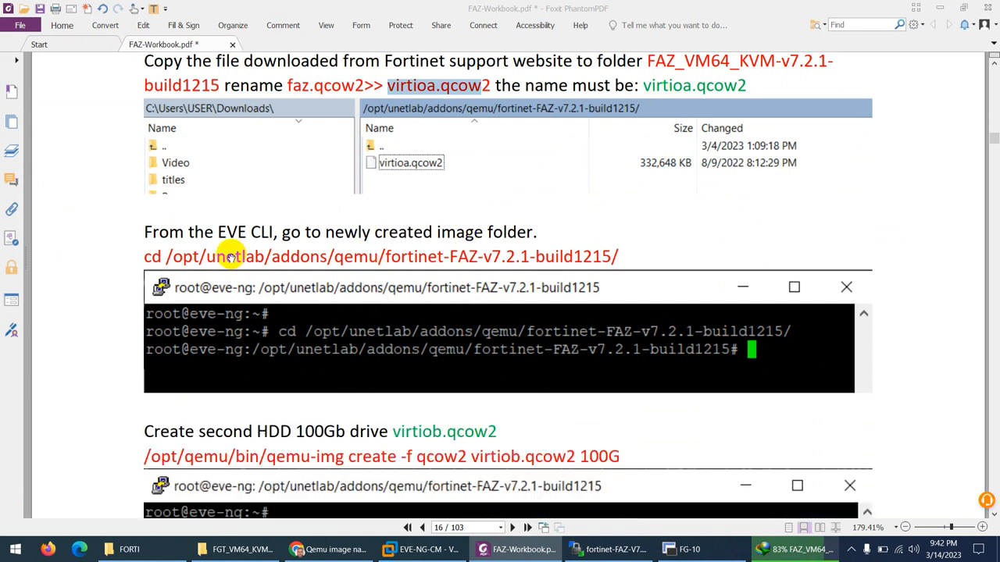
{"action": "mouse_move", "coordinate": [353, 274]}
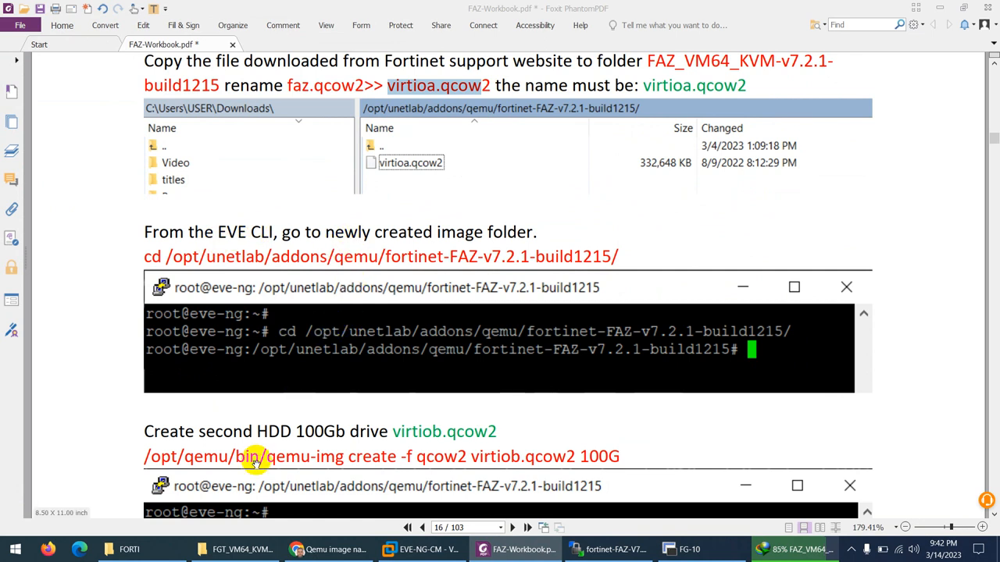
{"action": "left_click", "coordinate": [14, 549]}
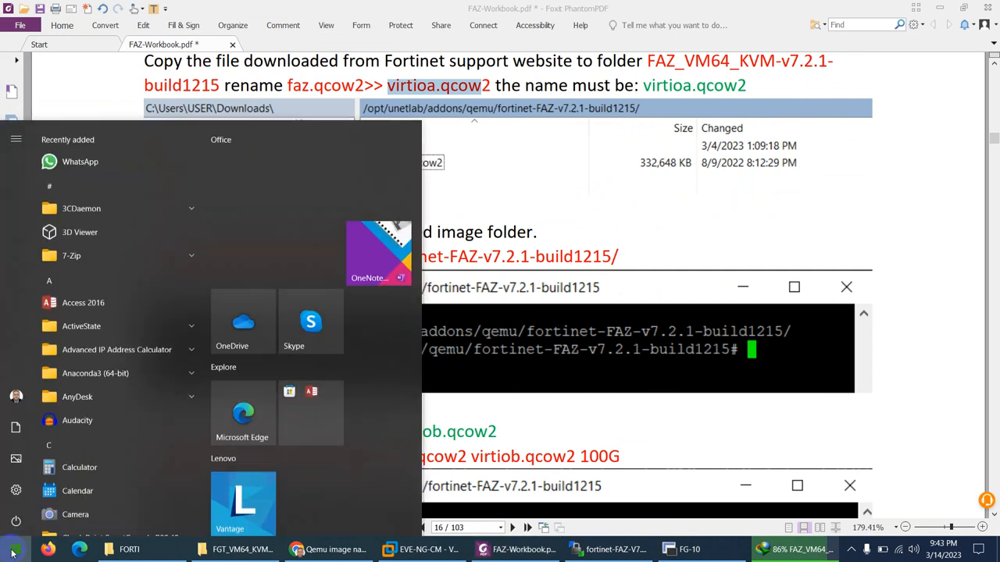
{"action": "type", "text": "pu"}
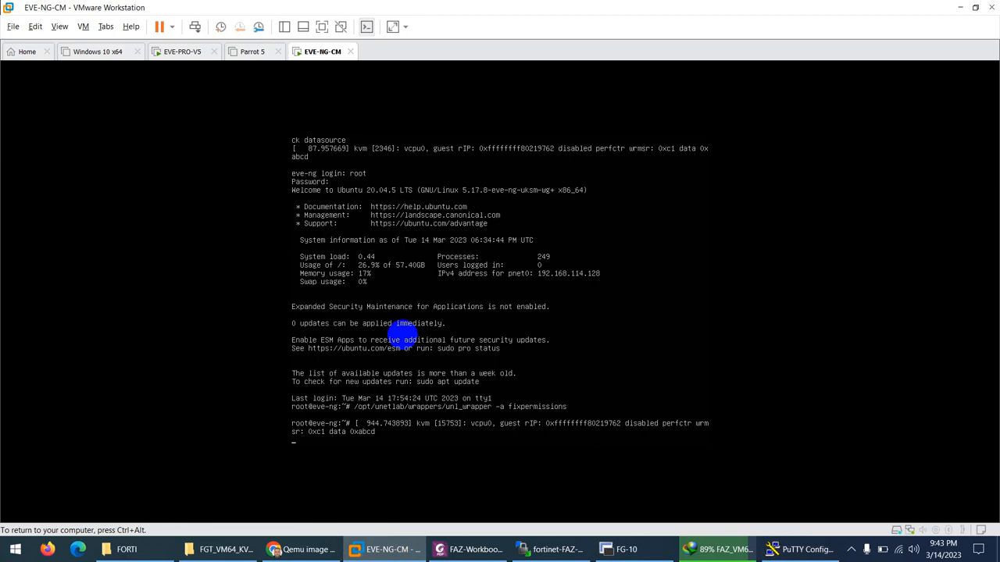
- SSH into 192.168.114.128 as root in PuTTY and dismiss the download-complete notice
{"action": "left_click", "coordinate": [798, 549]}
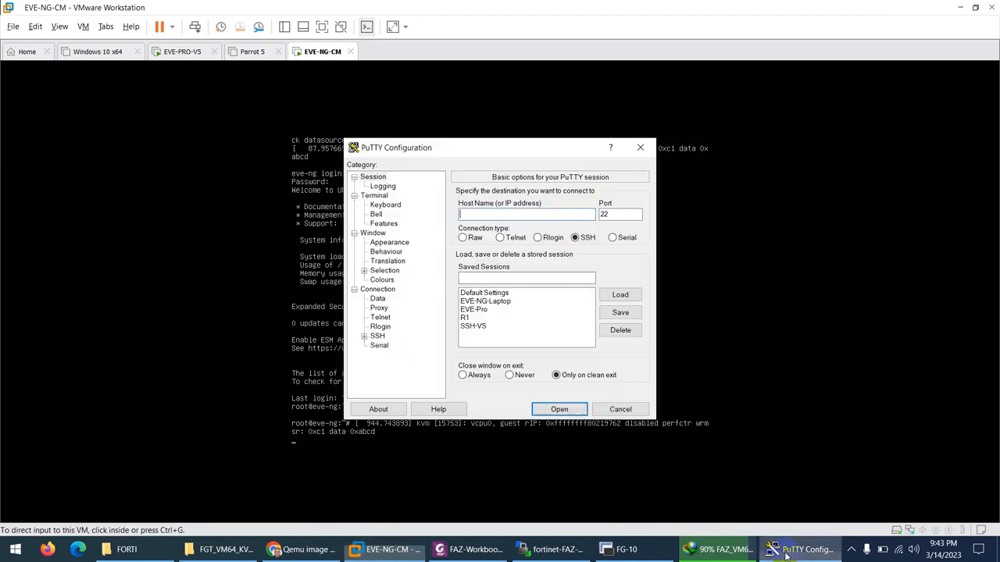
{"action": "left_click_drag", "start_coordinate": [396, 147], "coordinate": [328, 239]}
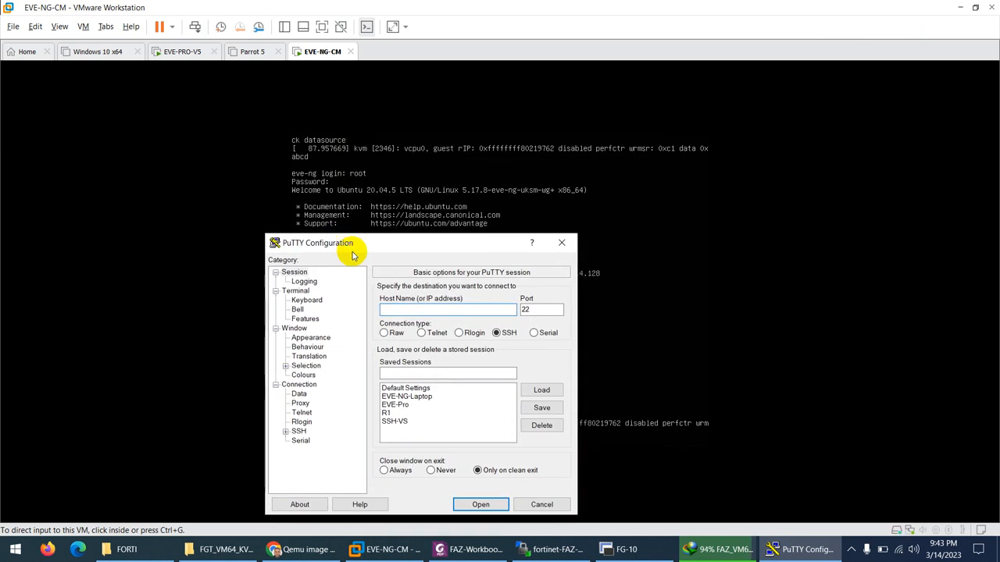
{"action": "type", "text": "192.168.114.1"}
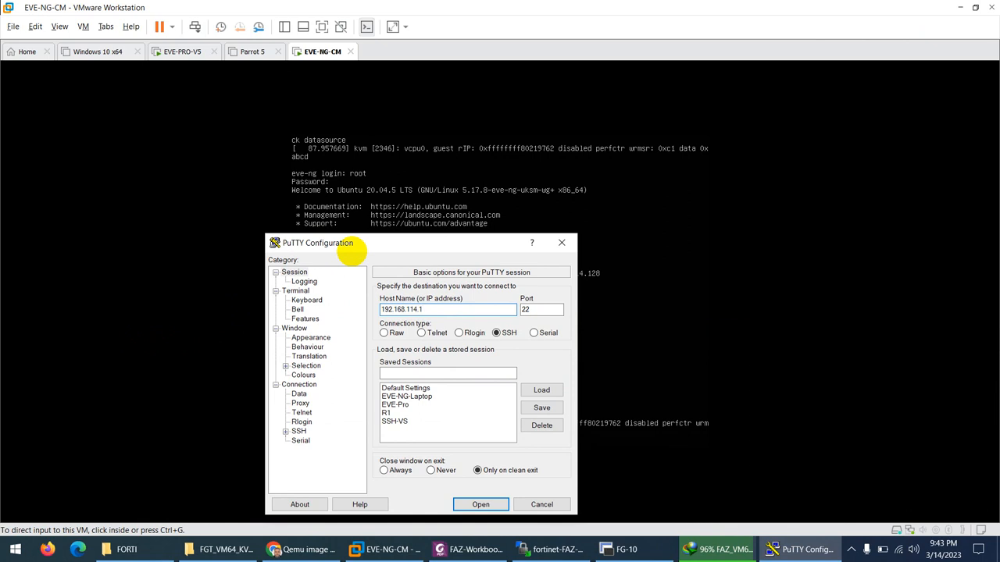
{"action": "left_click", "coordinate": [480, 504]}
{"action": "type", "text": "root"}
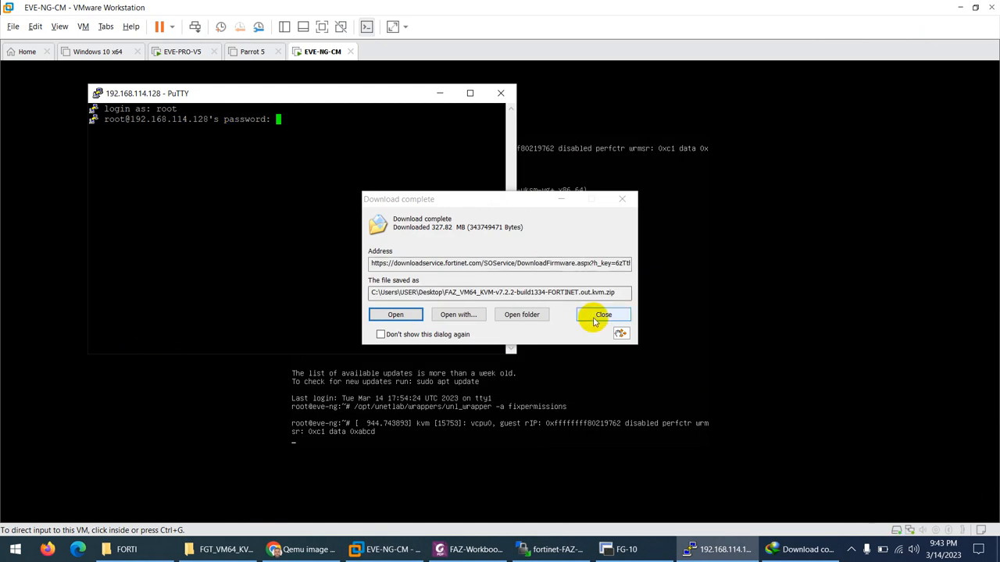
{"action": "left_click", "coordinate": [603, 314]}
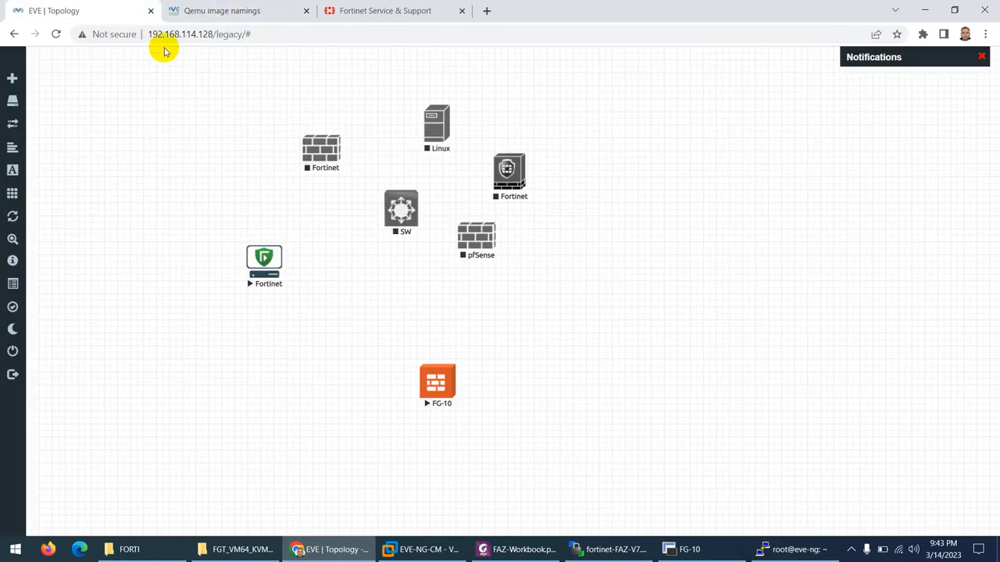
{"action": "mouse_move", "coordinate": [211, 43]}
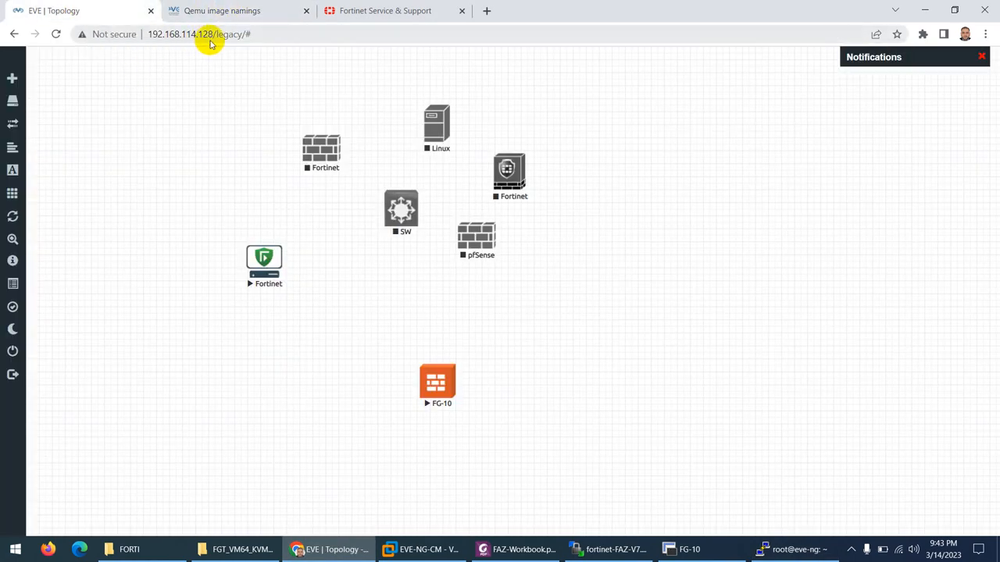
- Check the EVE-NG topology page for the server address, then show the desktop
{"action": "left_click", "coordinate": [795, 550]}
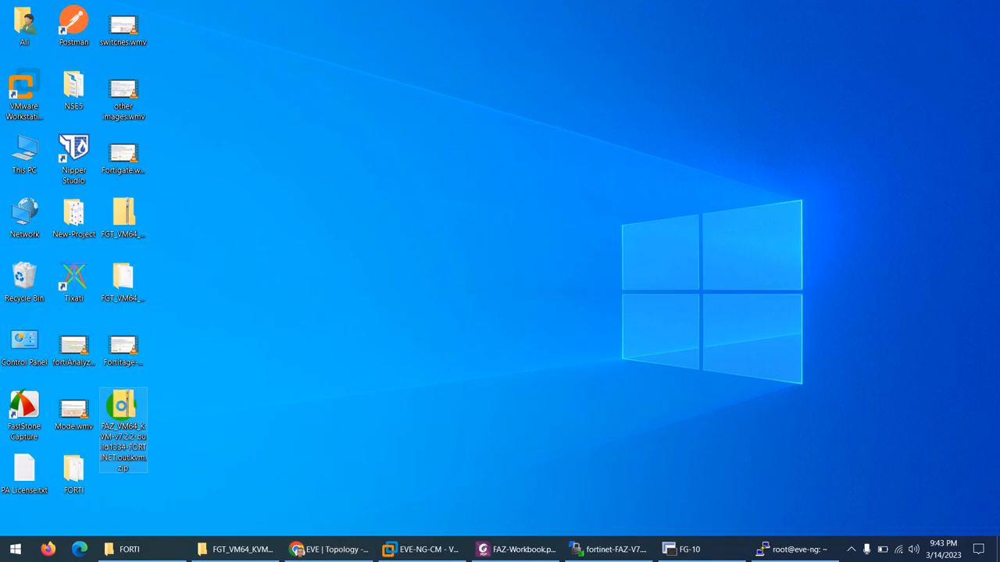
- Extract the FortiAnalyzer 7.2.2 zip with 7-Zip into its own Desktop folder, then return to WinSCP
{"action": "right_click", "coordinate": [123, 430]}
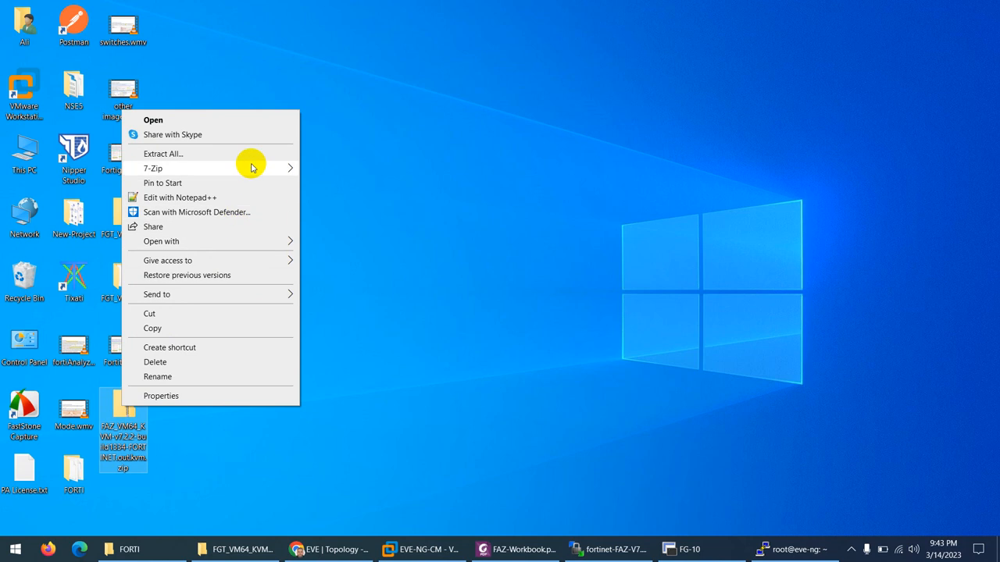
{"action": "left_click", "coordinate": [163, 153]}
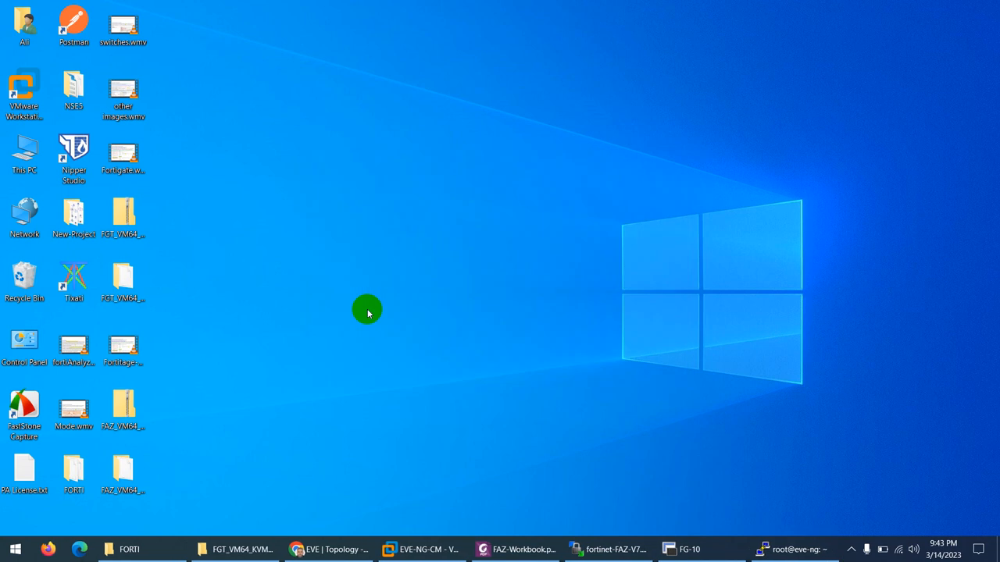
{"action": "mouse_move", "coordinate": [297, 209]}
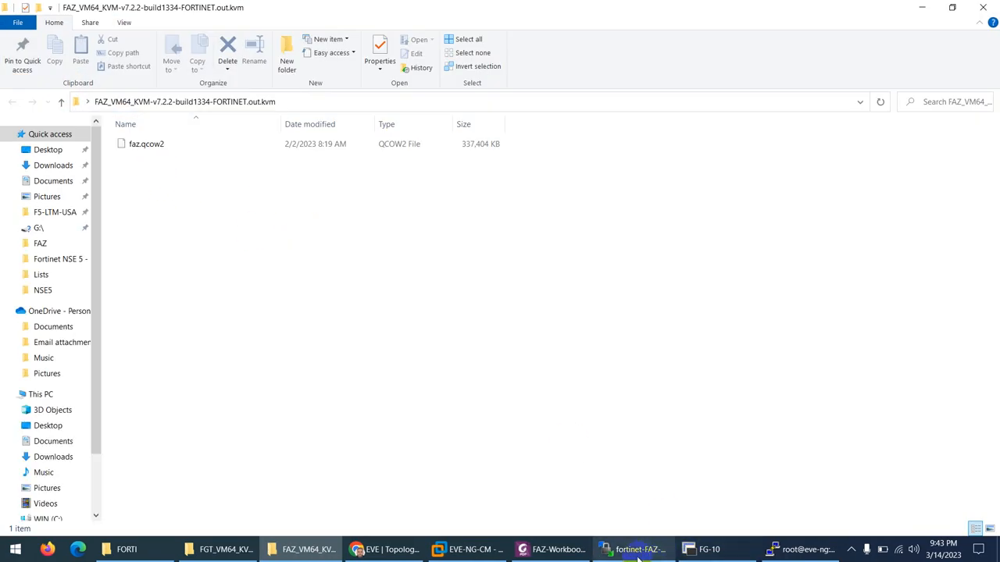
{"action": "left_click", "coordinate": [633, 549]}
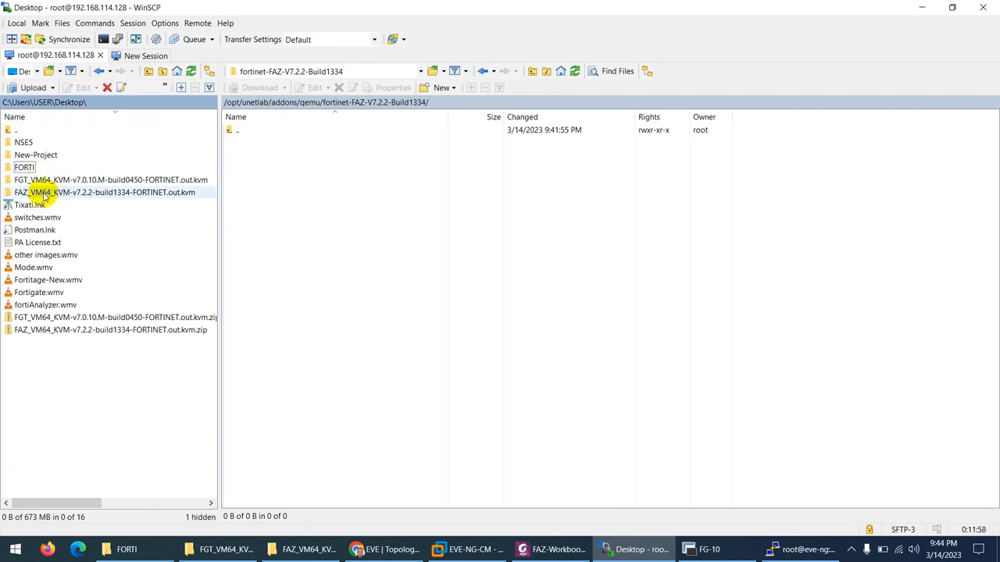
- Rename faz.qcow2 to virtioa.qcow2 in the server's fortinet-FAZ-V7.2.2-Build1334 folder
{"action": "double_click", "coordinate": [103, 193]}
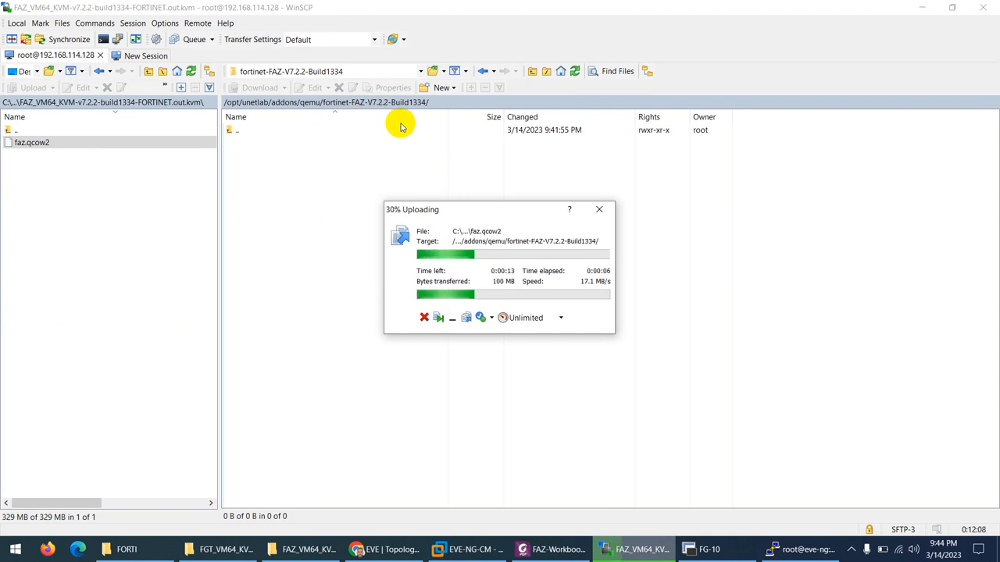
{"action": "mouse_move", "coordinate": [418, 156]}
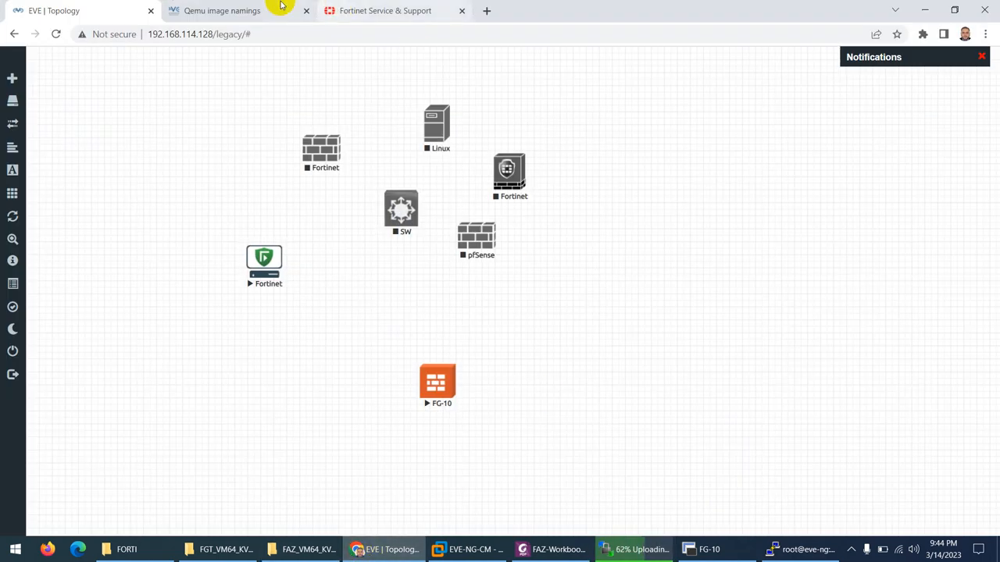
{"action": "right_click", "coordinate": [754, 319]}
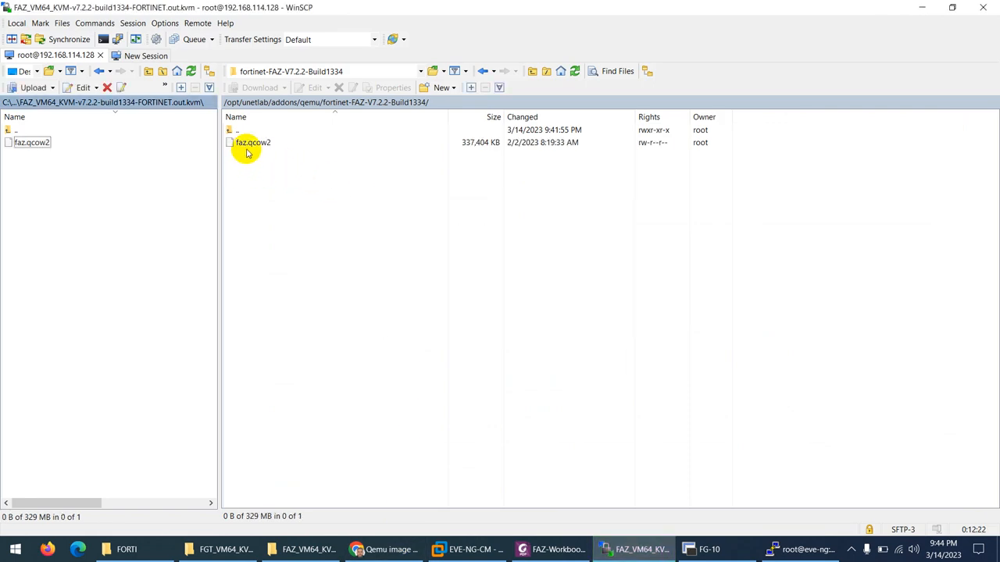
{"action": "left_click", "coordinate": [252, 143]}
{"action": "type", "text": "virtio"}
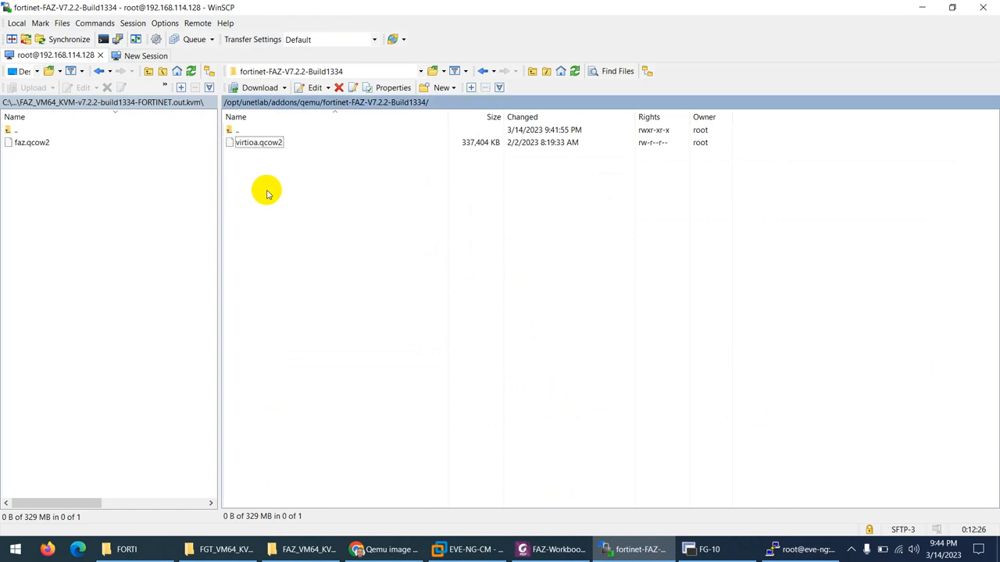
{"action": "mouse_move", "coordinate": [301, 218]}
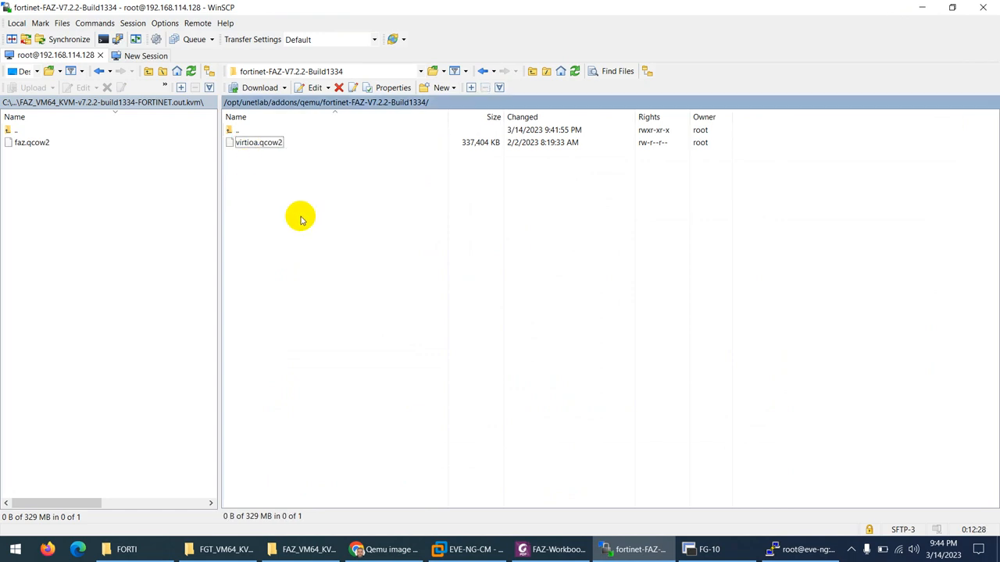
{"action": "left_click", "coordinate": [550, 549]}
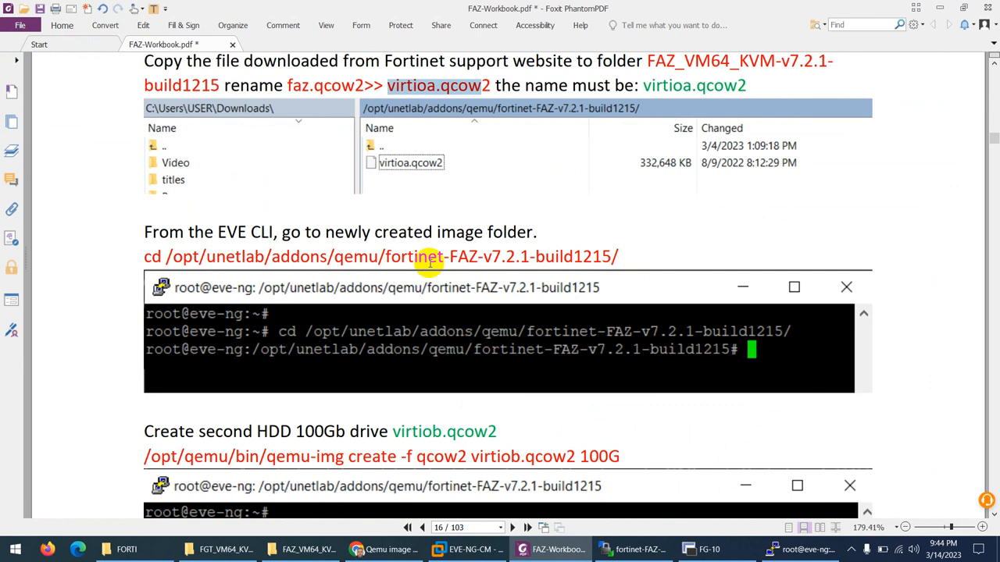
- Scroll the workbook to the 'From the EVE CLI, go to newly created image folder' step
{"action": "scroll", "scroll_direction": "down", "scroll_amount": 3}
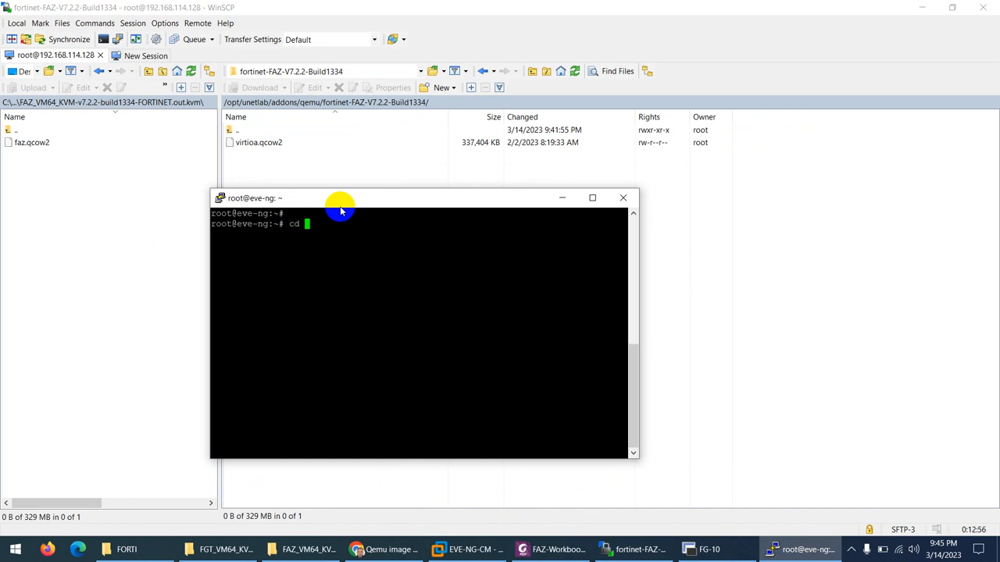
- Run cd /opt/unetlab/addons/qemu/fortinet-FAZ-V7.2.2-Build1334/ and dir to confirm virtioa.qcow2
{"action": "type", "text": "/op"}
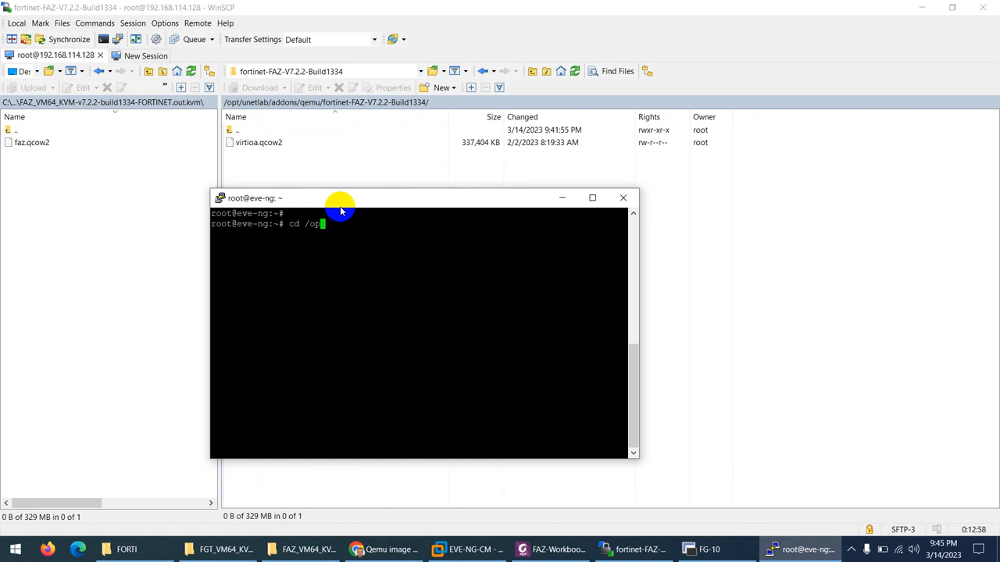
{"action": "type", "text": "t/"}
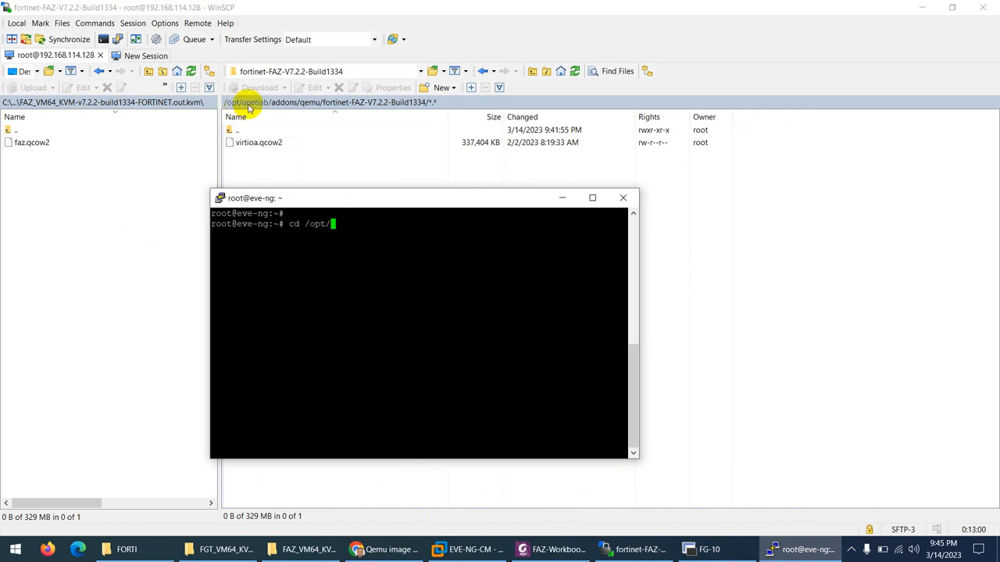
{"action": "type", "text": "unetlab/"}
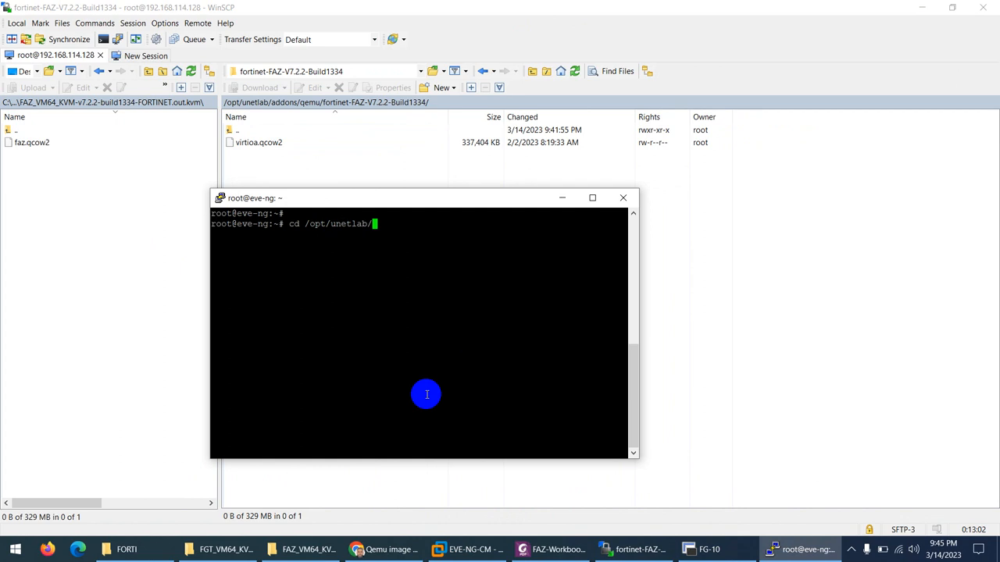
{"action": "type", "text": "addons/qemu/f"}
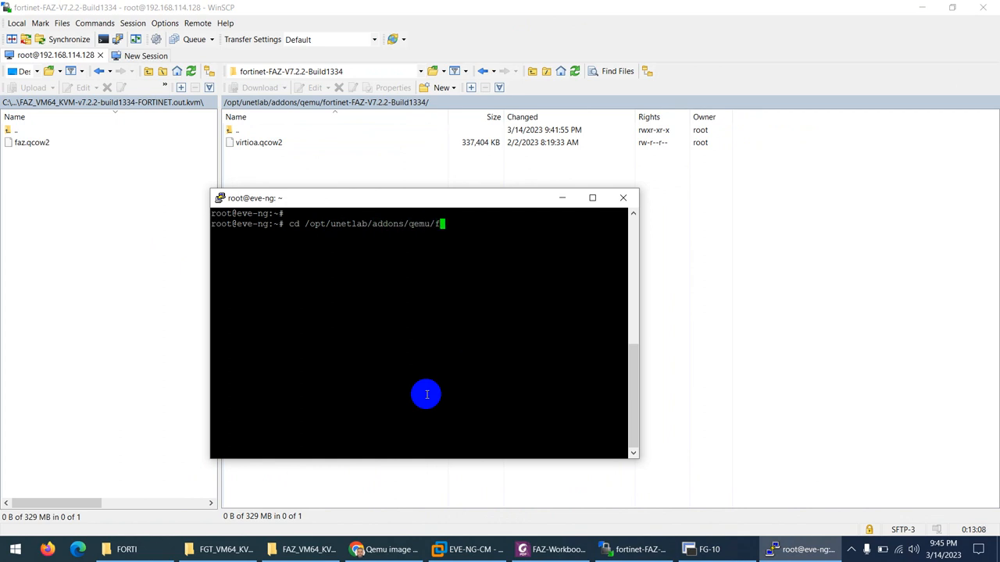
{"action": "type", "text": "ortinet-F"}
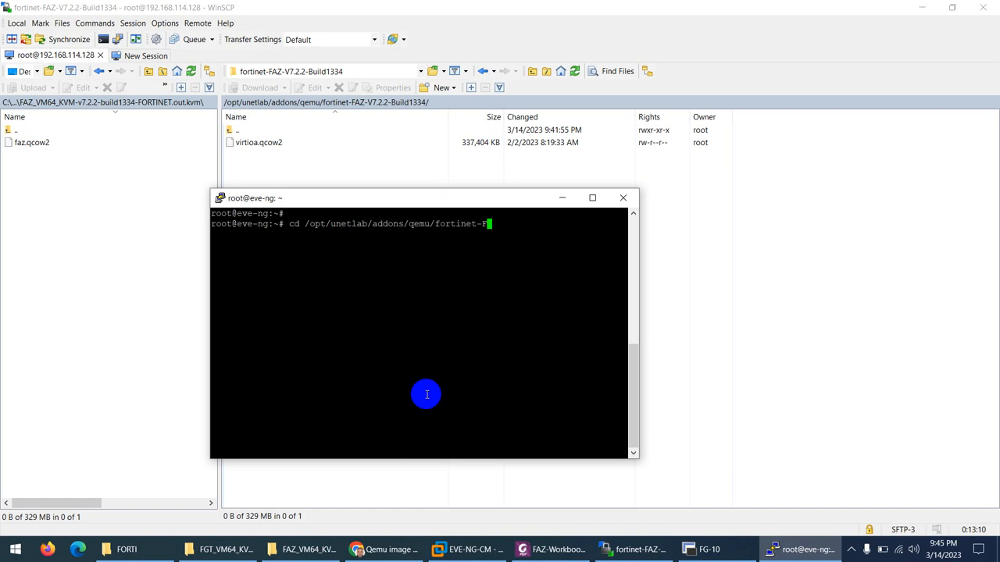
{"action": "type", "text": "FAZ-"}
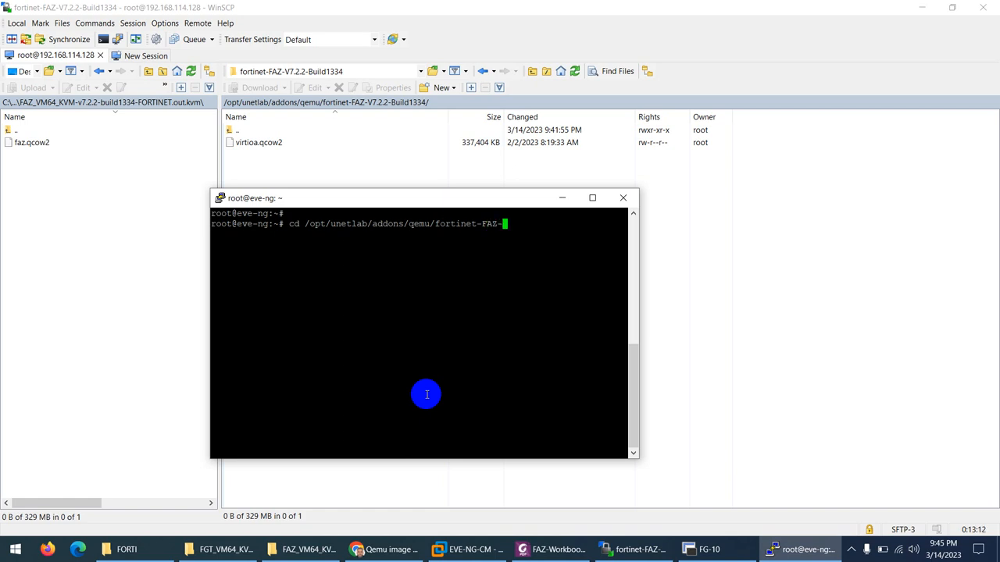
{"action": "type", "text": "V7.2.2-Build1334/"}
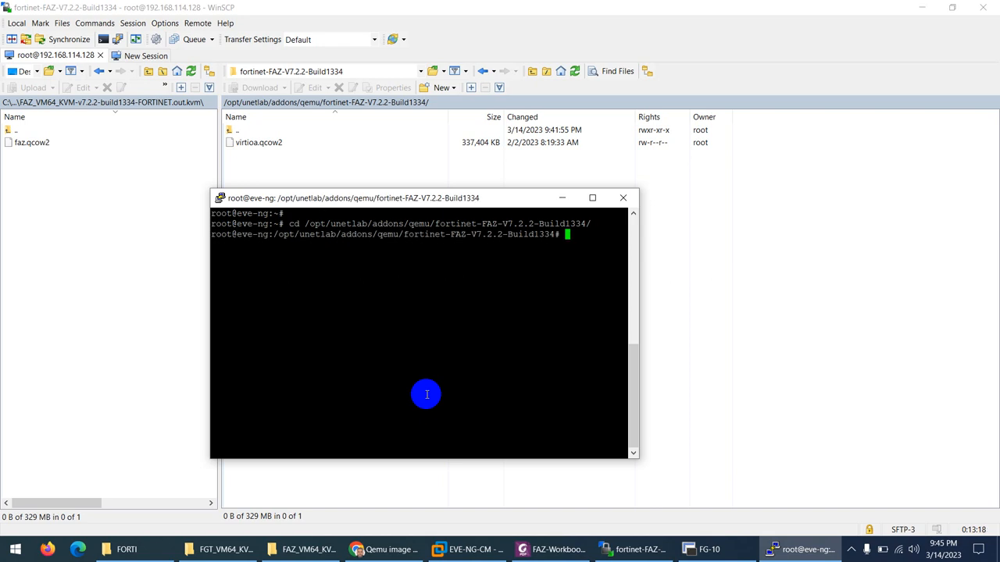
{"action": "type", "text": "dir"}
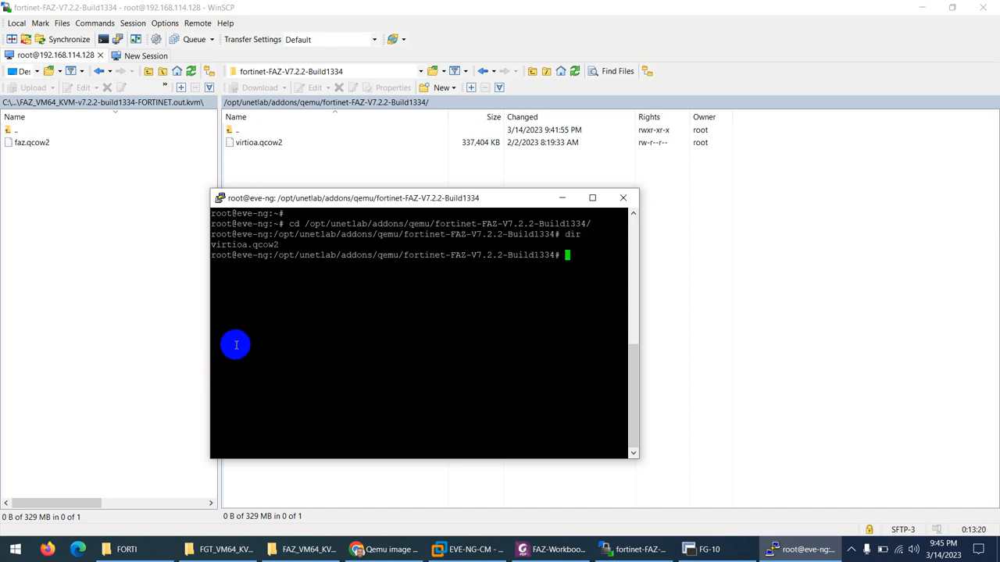
{"action": "mouse_move", "coordinate": [285, 162]}
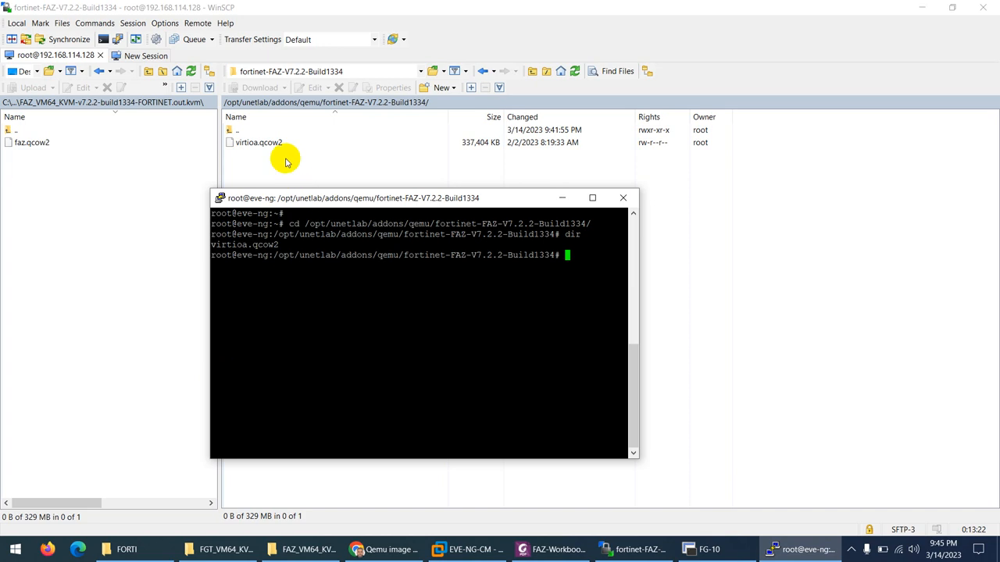
{"action": "mouse_move", "coordinate": [312, 177]}
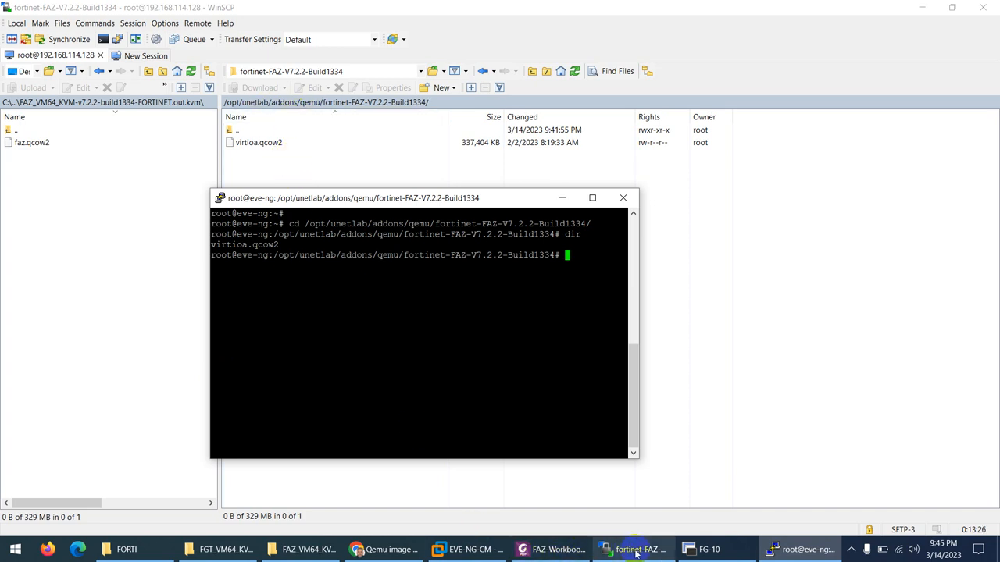
- Copy the workbook's qemu-img create command for the 100 GB virtiob.qcow2 disk
{"action": "left_click", "coordinate": [550, 549]}
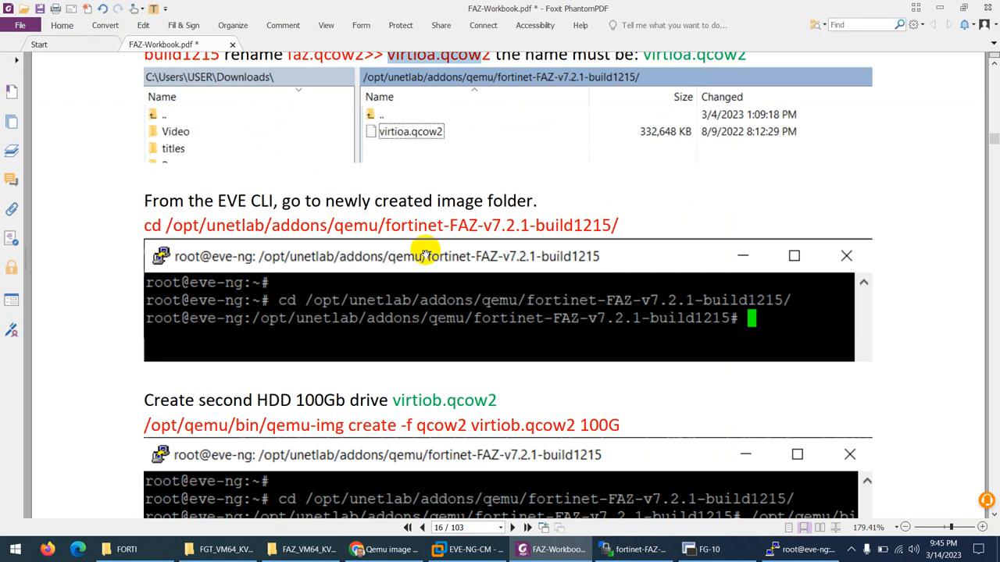
{"action": "scroll", "scroll_direction": "down", "scroll_amount": 3}
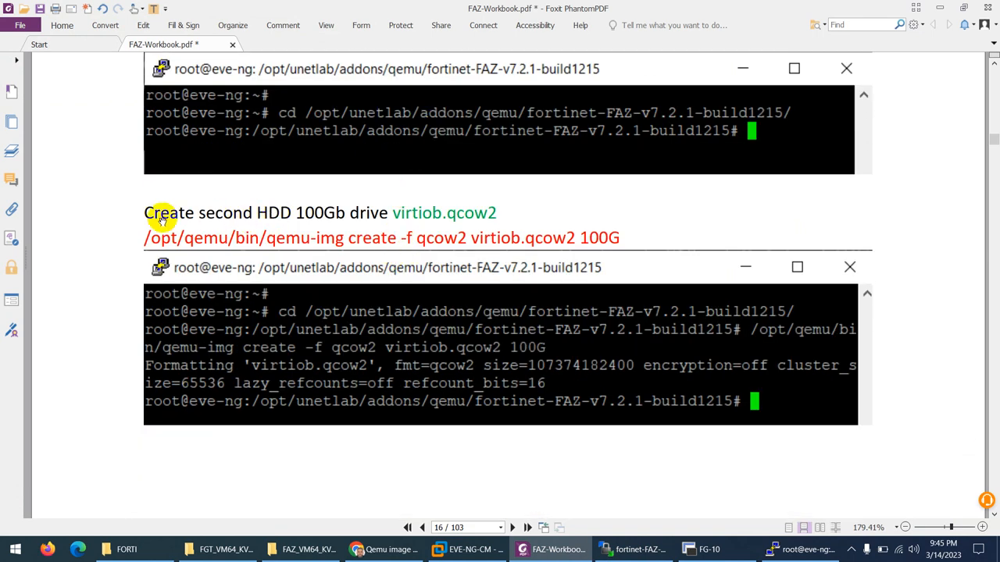
{"action": "left_click_drag", "start_coordinate": [157, 212], "coordinate": [305, 213]}
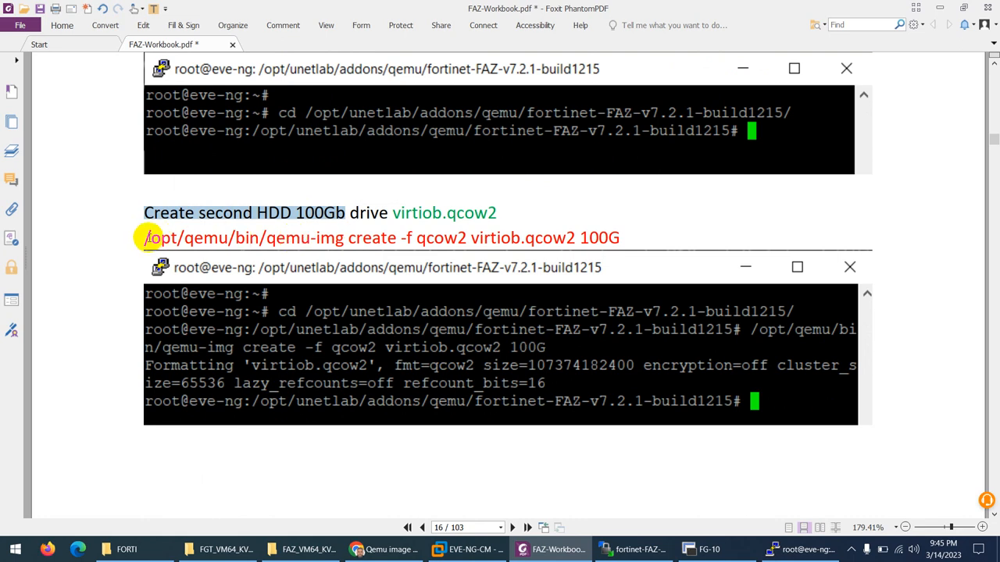
{"action": "left_click_drag", "start_coordinate": [149, 238], "coordinate": [617, 238]}
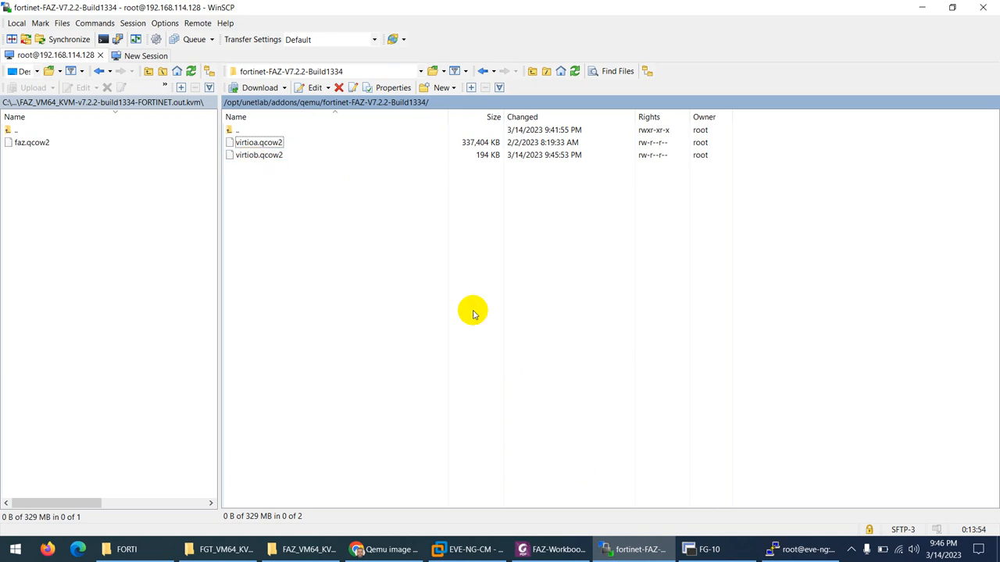
{"action": "left_click", "coordinate": [549, 549]}
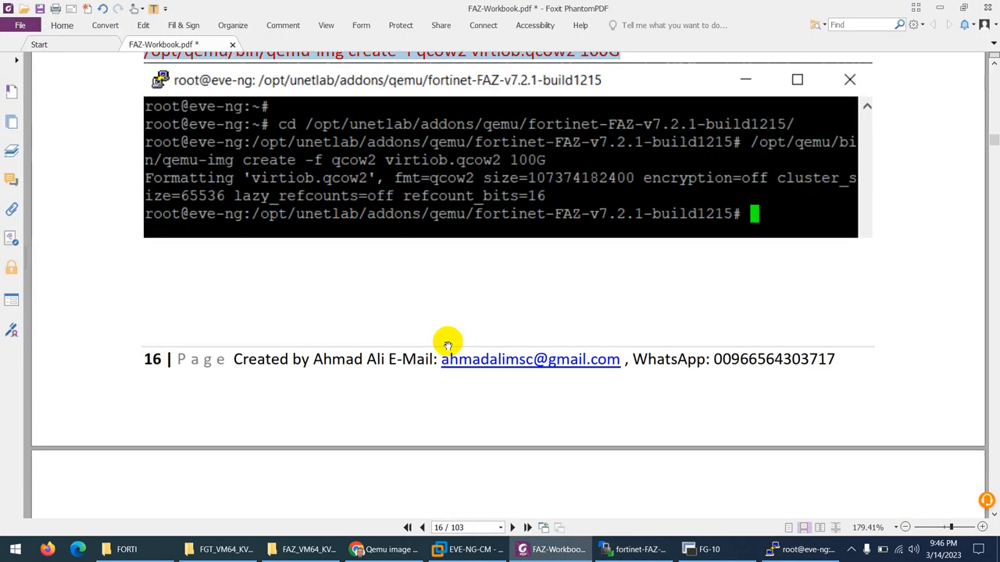
- Copy the unl_wrapper -a fixpermissions command from the workbook and run it in PuTTY
{"action": "scroll", "scroll_direction": "down", "scroll_amount": 3}
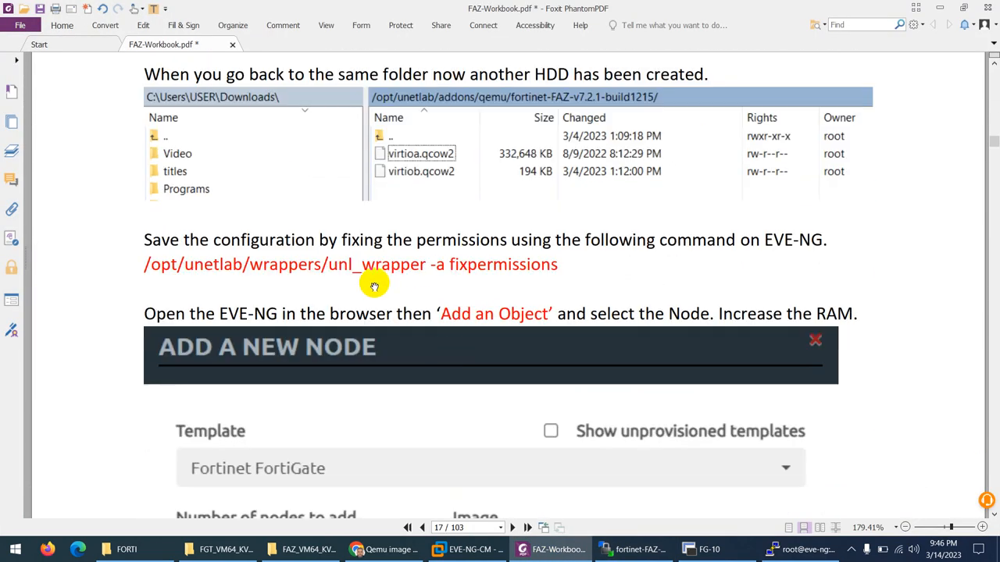
{"action": "double_click", "coordinate": [519, 265]}
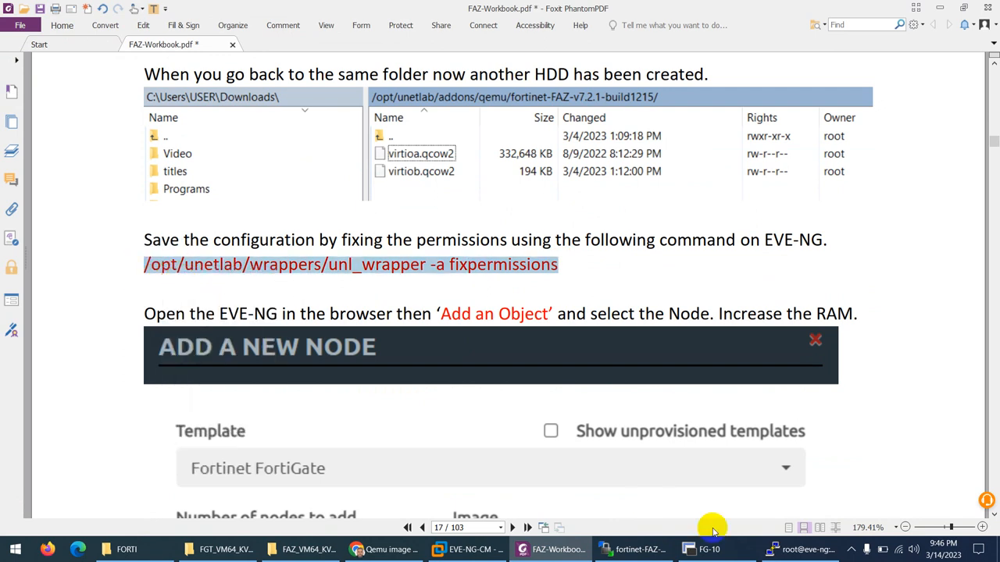
{"action": "left_click", "coordinate": [800, 549]}
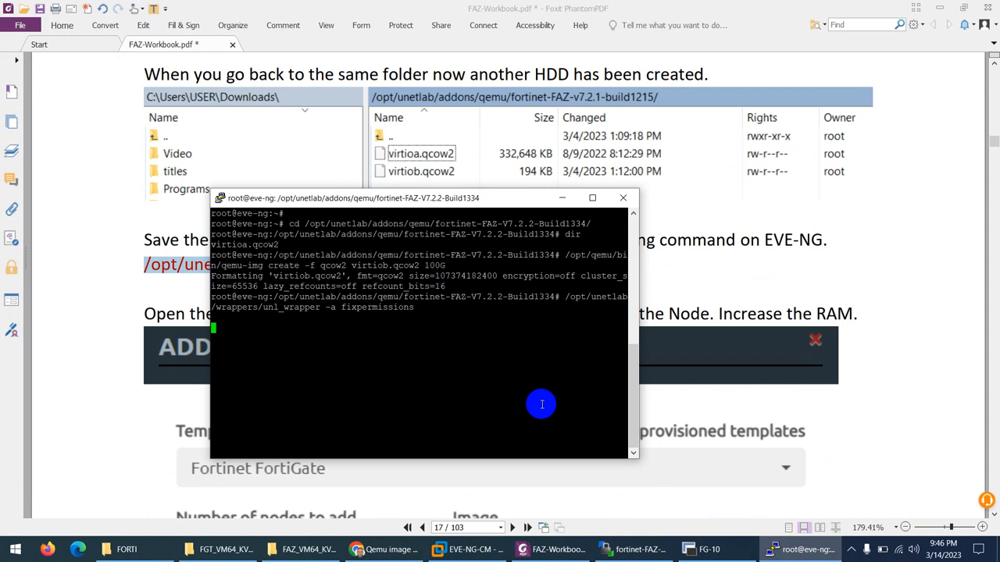
{"action": "mouse_move", "coordinate": [487, 391]}
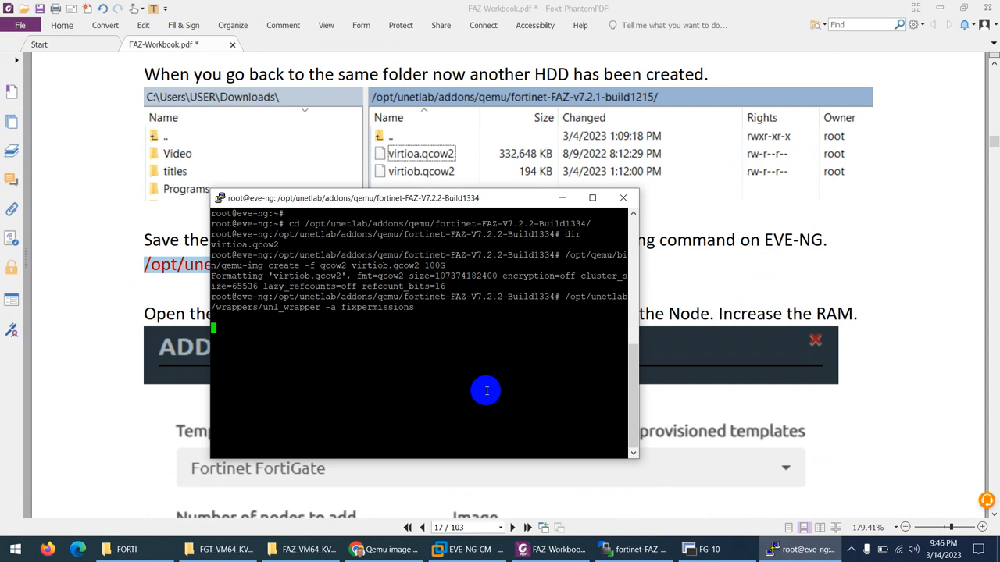
{"action": "mouse_move", "coordinate": [526, 313]}
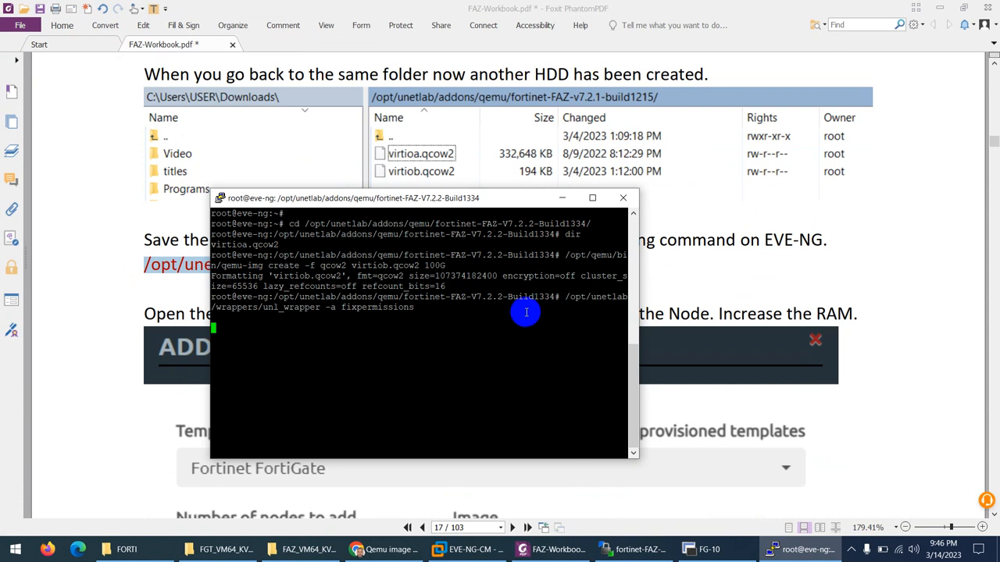
{"action": "mouse_move", "coordinate": [495, 340]}
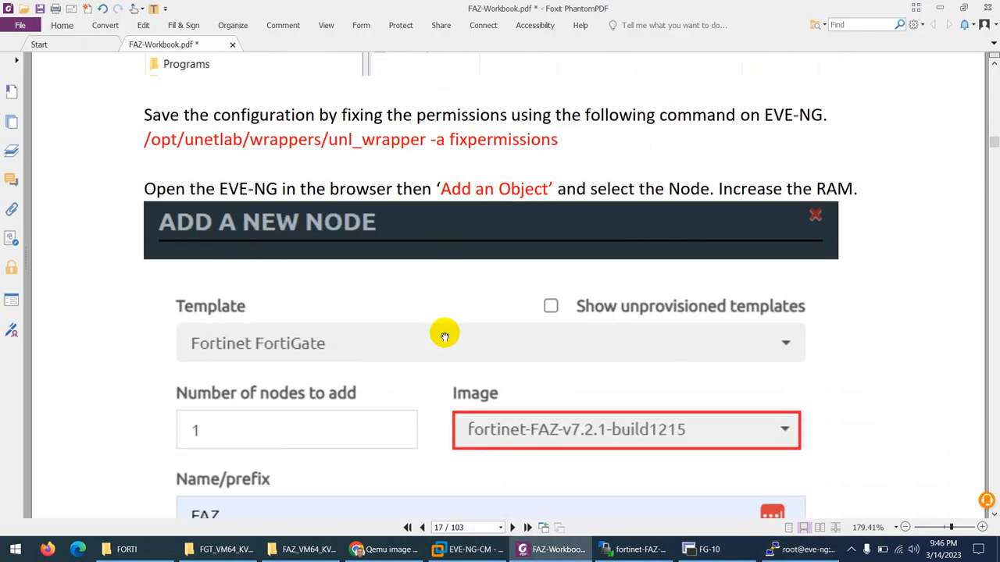
{"action": "left_click", "coordinate": [808, 549]}
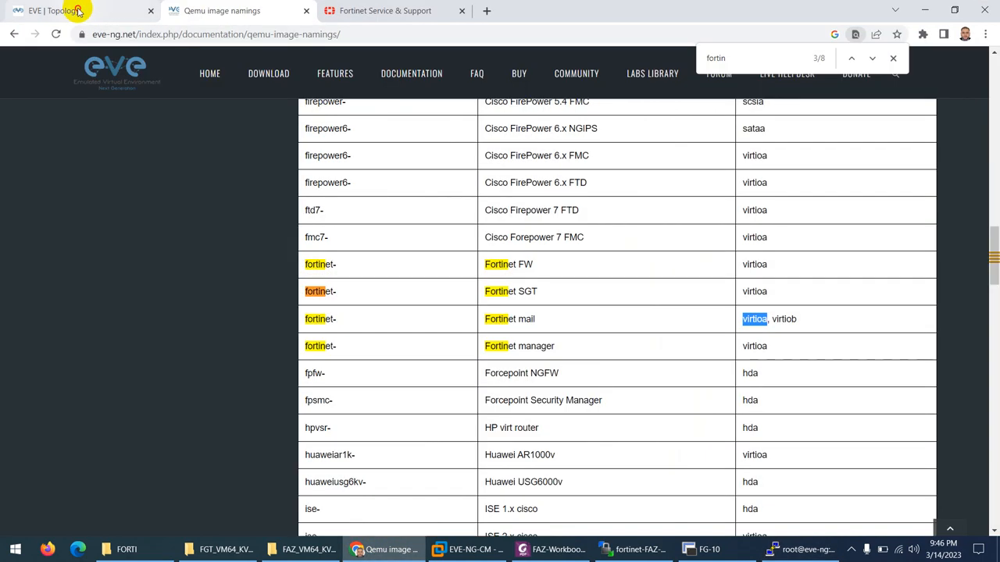
- Return to the lab topology and stop the running Fortinet node
{"action": "left_click", "coordinate": [55, 10]}
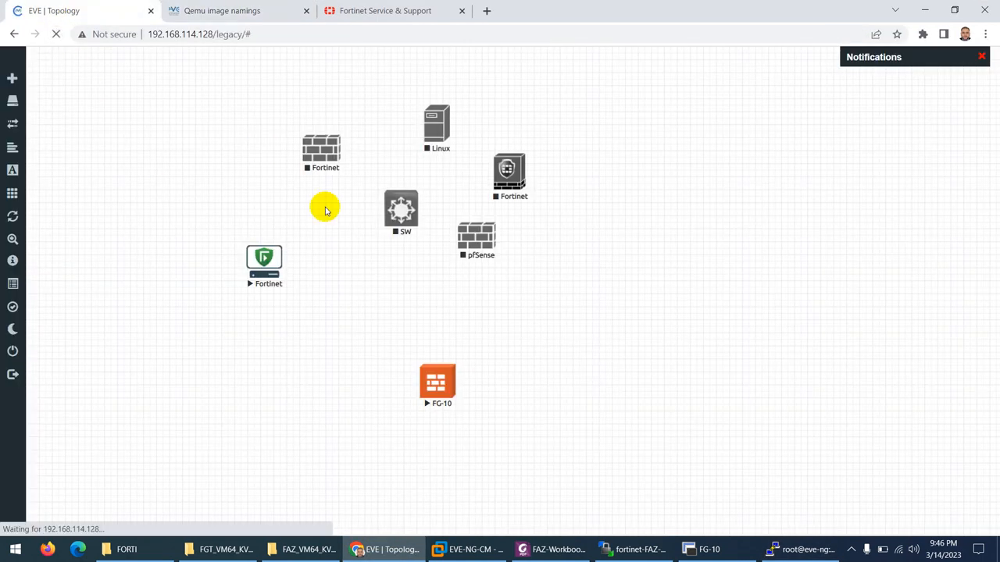
{"action": "right_click", "coordinate": [437, 383]}
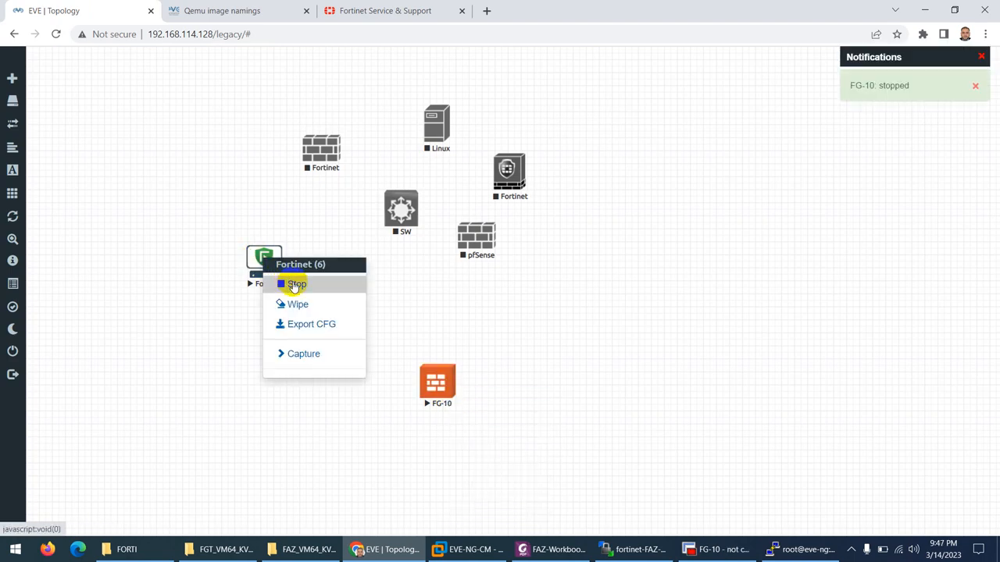
{"action": "left_click", "coordinate": [296, 284]}
{"action": "type", "text": "for"}
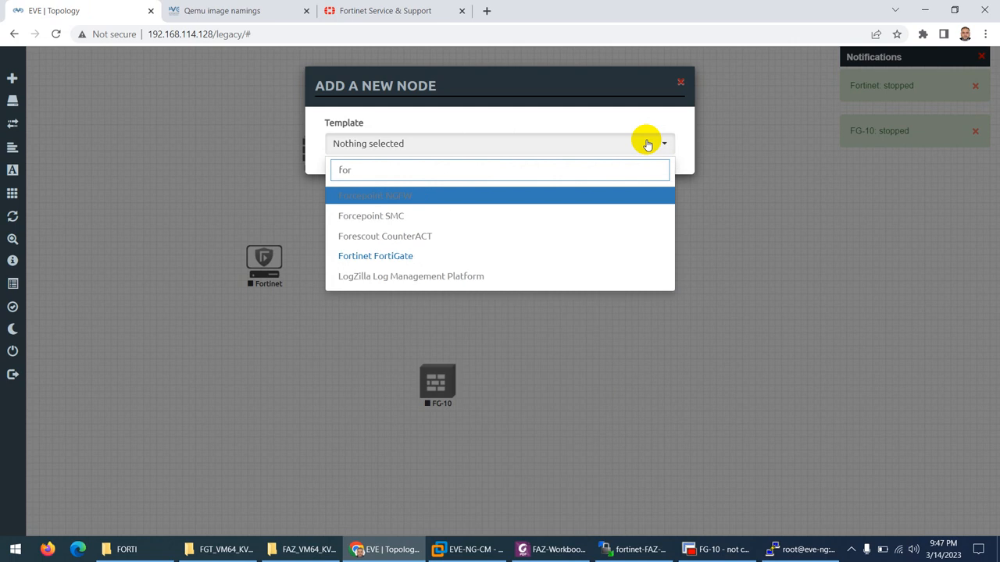
- Add node FAZ from the FortiGate template with image fortinet-FAZ-V7.2.2-Build1334, 8192 MB RAM, and start it
{"action": "left_click", "coordinate": [375, 255]}
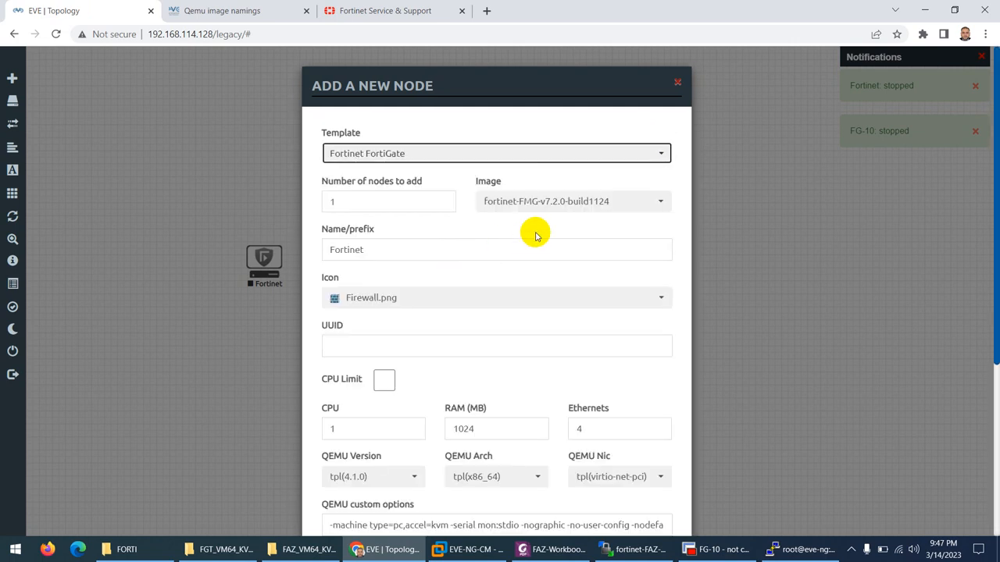
{"action": "left_click", "coordinate": [573, 201]}
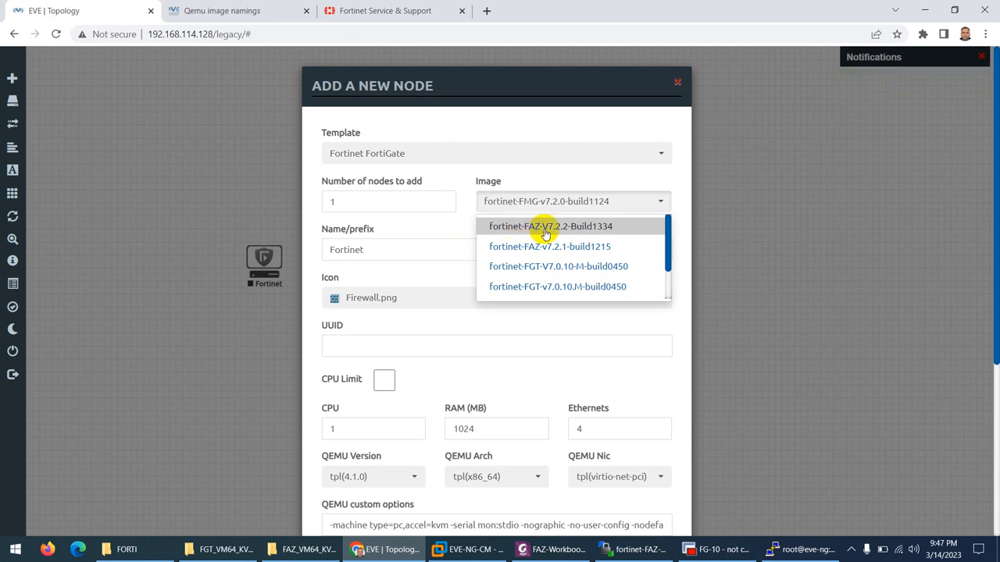
{"action": "left_click", "coordinate": [551, 226]}
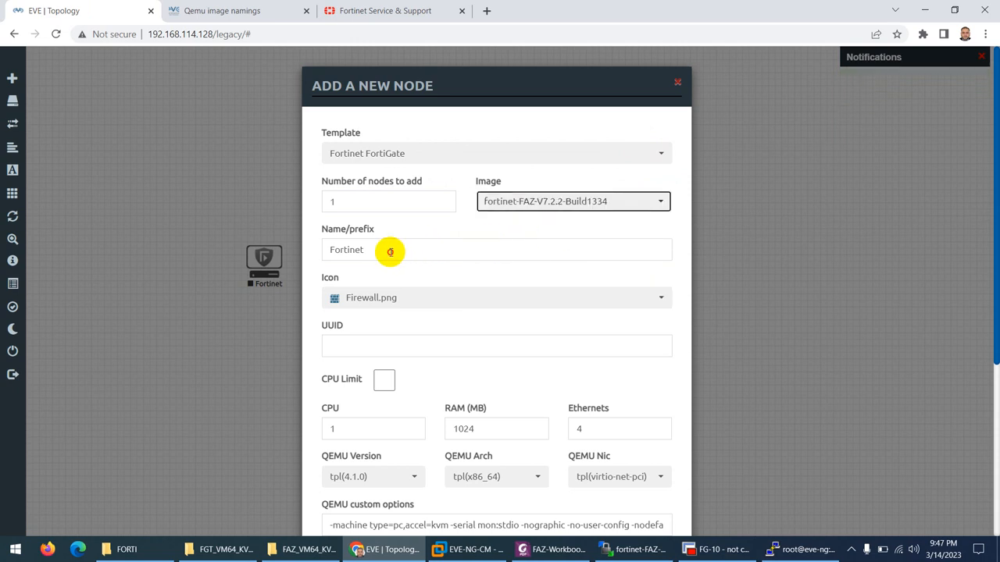
{"action": "type", "text": "FAZ"}
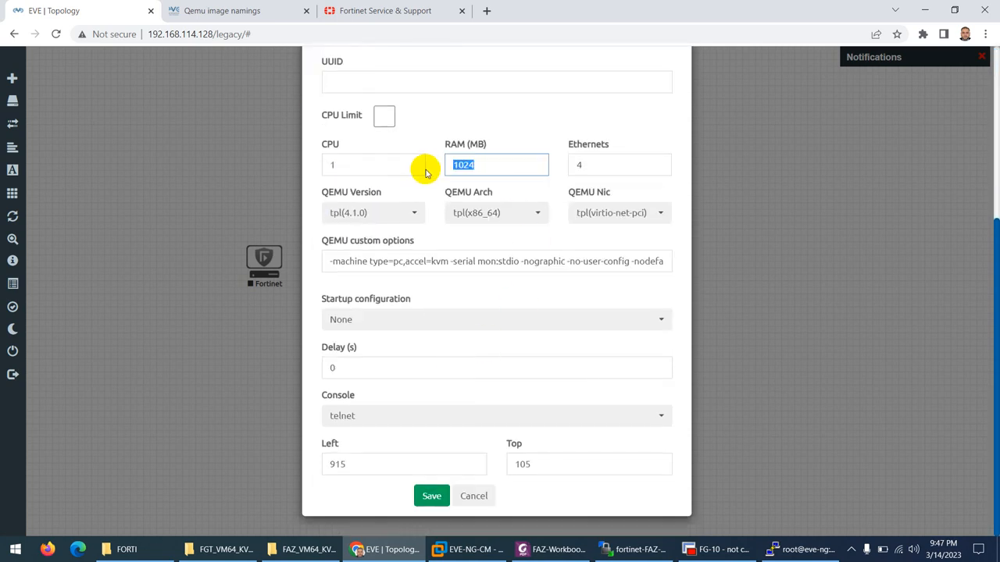
{"action": "type", "text": "8192"}
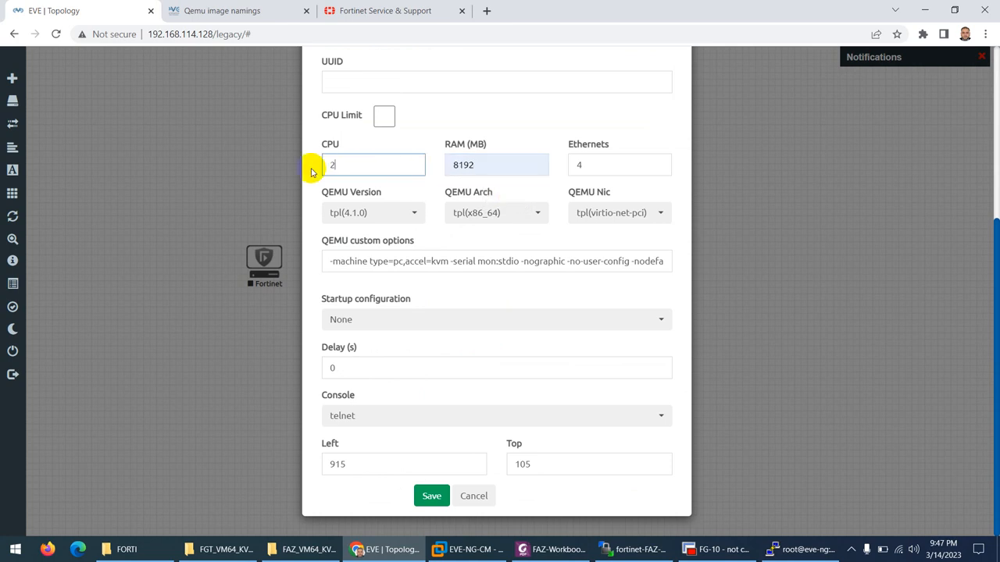
{"action": "mouse_move", "coordinate": [428, 464]}
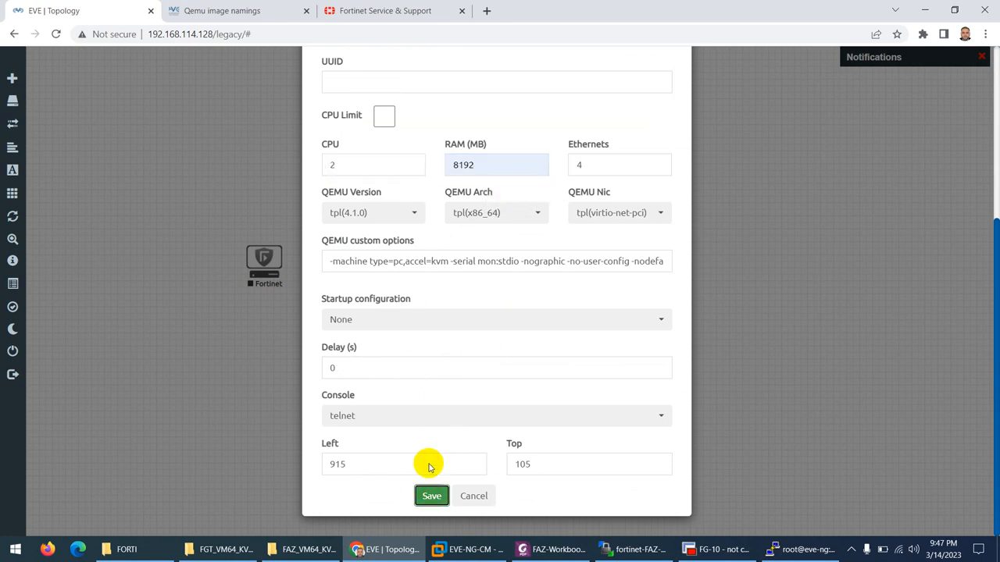
{"action": "left_click", "coordinate": [431, 495]}
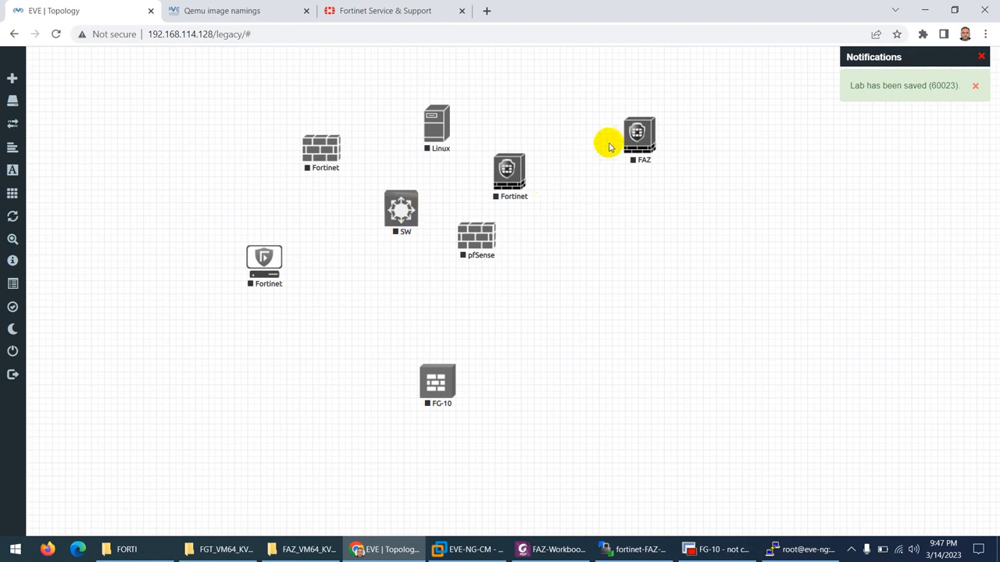
{"action": "mouse_move", "coordinate": [654, 216]}
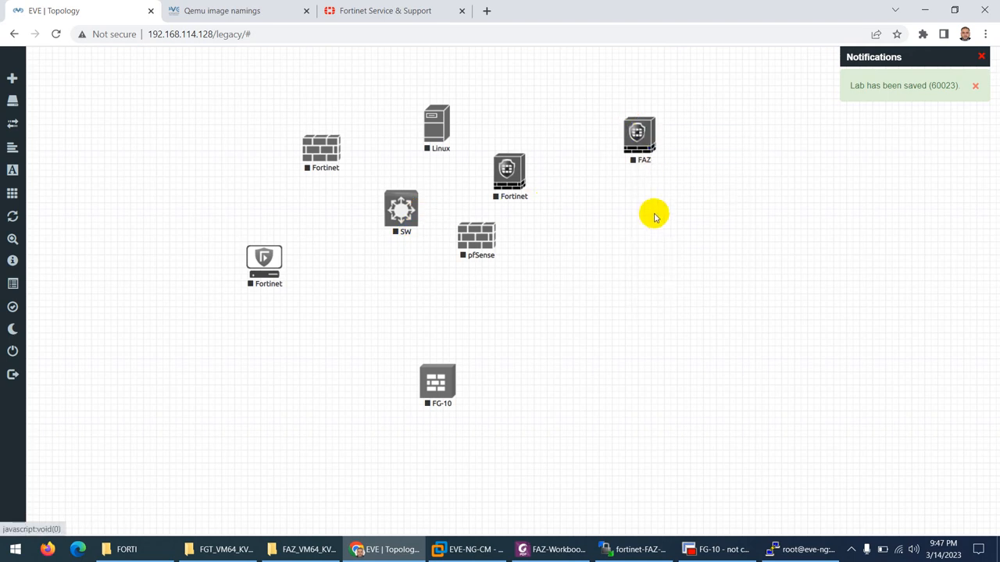
{"action": "left_click", "coordinate": [639, 135]}
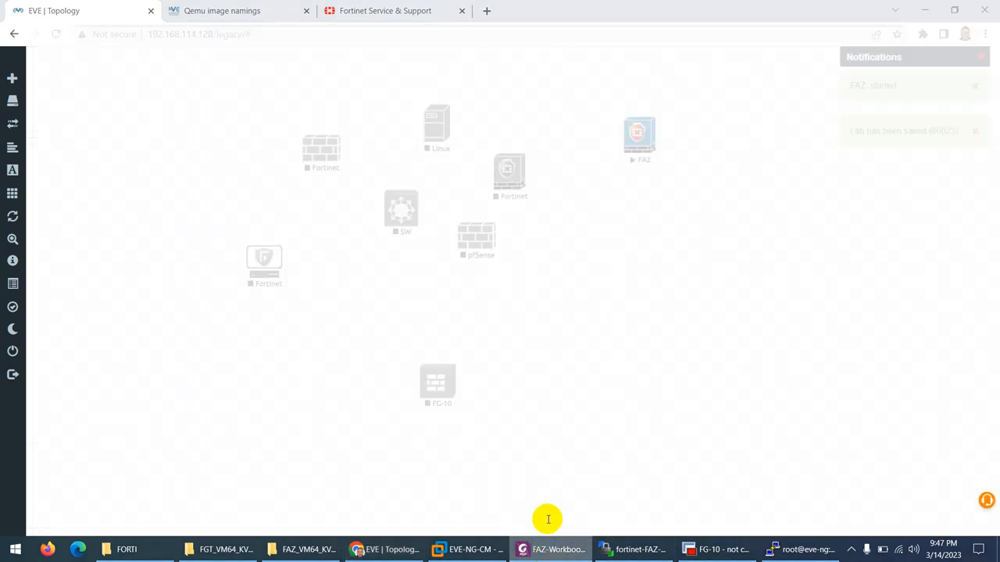
- Scroll FAZ-Workbook.pdf to page 18's FAZ port1 IP, default route and DNS commands
{"action": "left_click", "coordinate": [552, 549]}
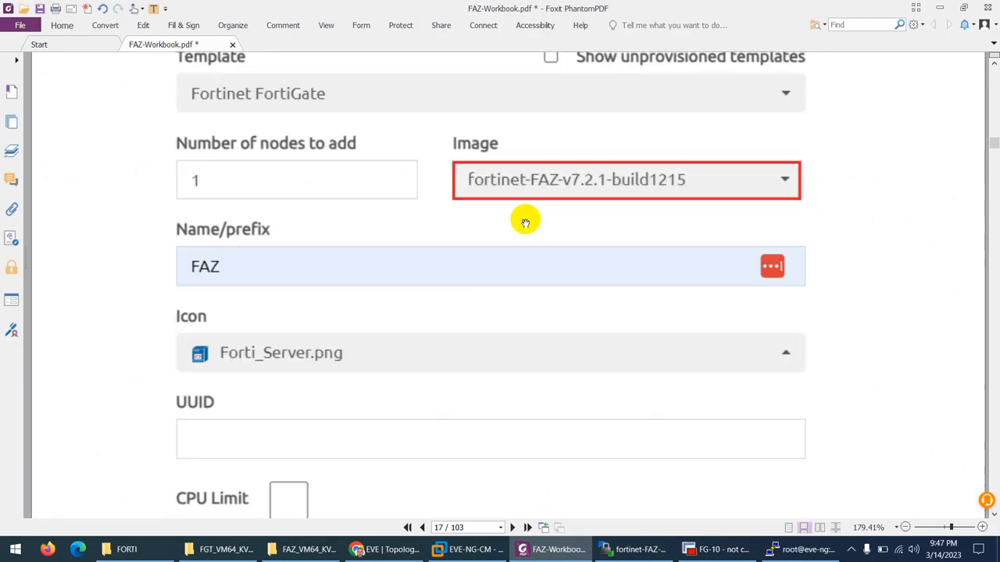
{"action": "mouse_move", "coordinate": [565, 185]}
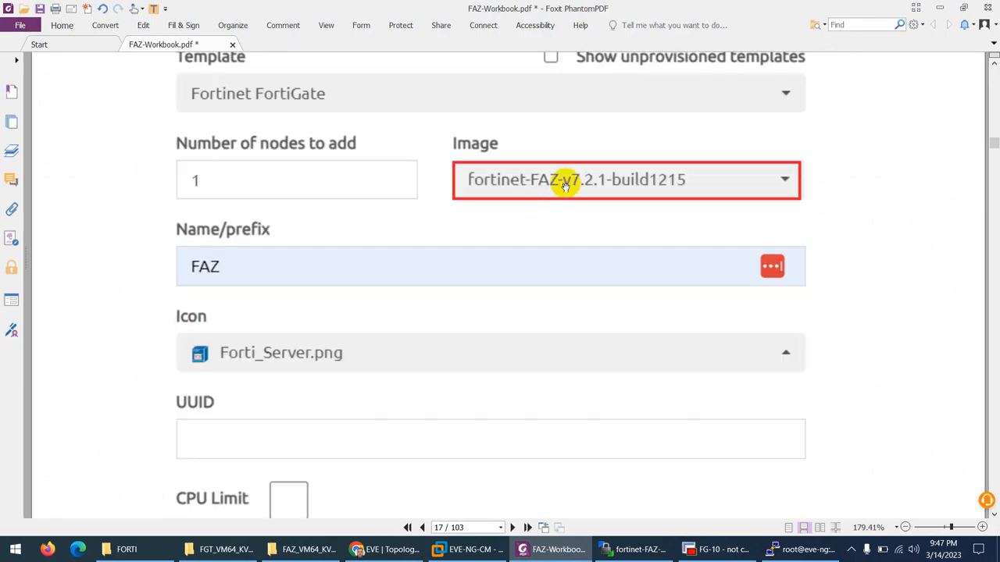
{"action": "mouse_move", "coordinate": [593, 188]}
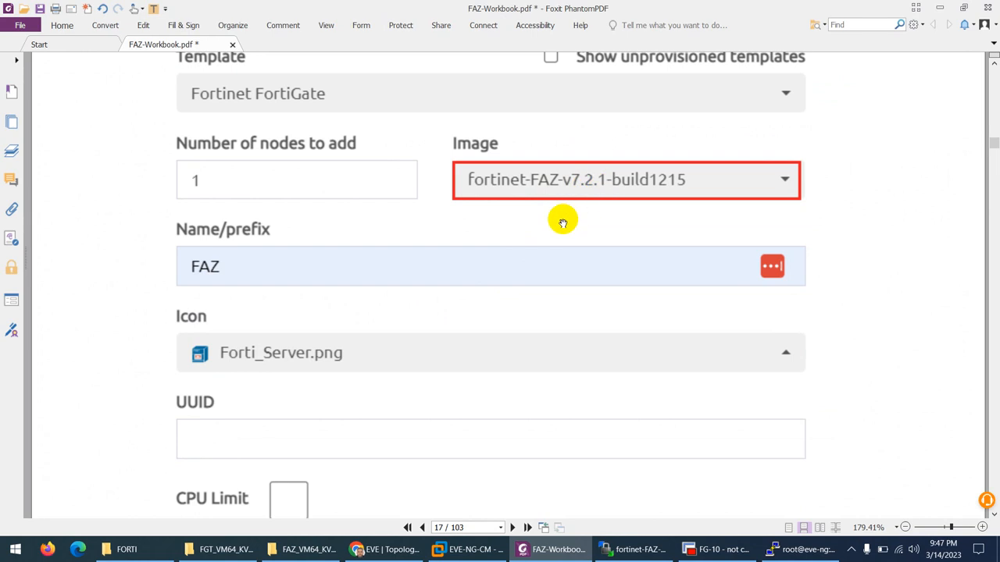
{"action": "mouse_move", "coordinate": [537, 237]}
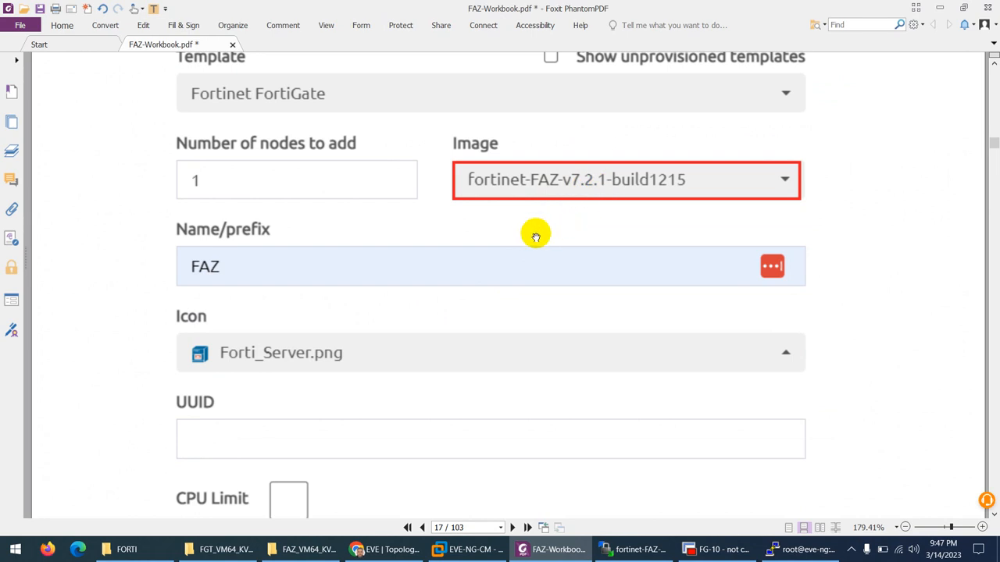
{"action": "scroll", "scroll_direction": "down", "scroll_amount": 3}
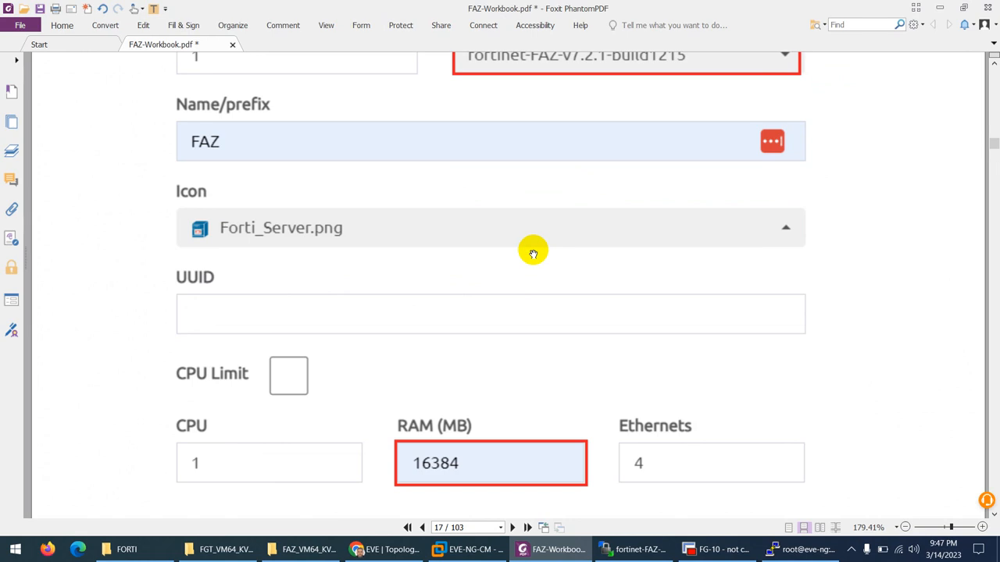
{"action": "scroll", "scroll_direction": "down", "scroll_amount": 3}
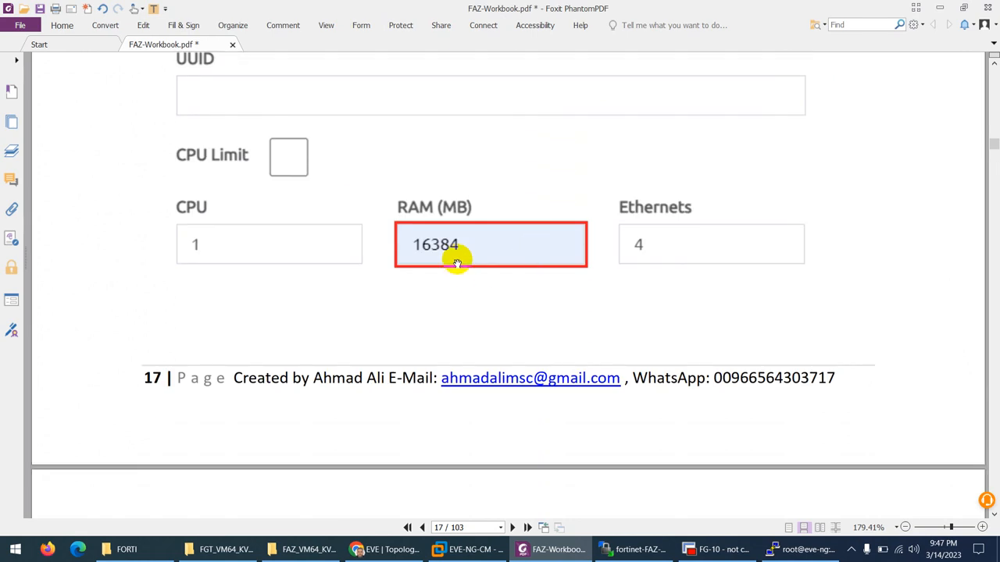
{"action": "mouse_move", "coordinate": [449, 262]}
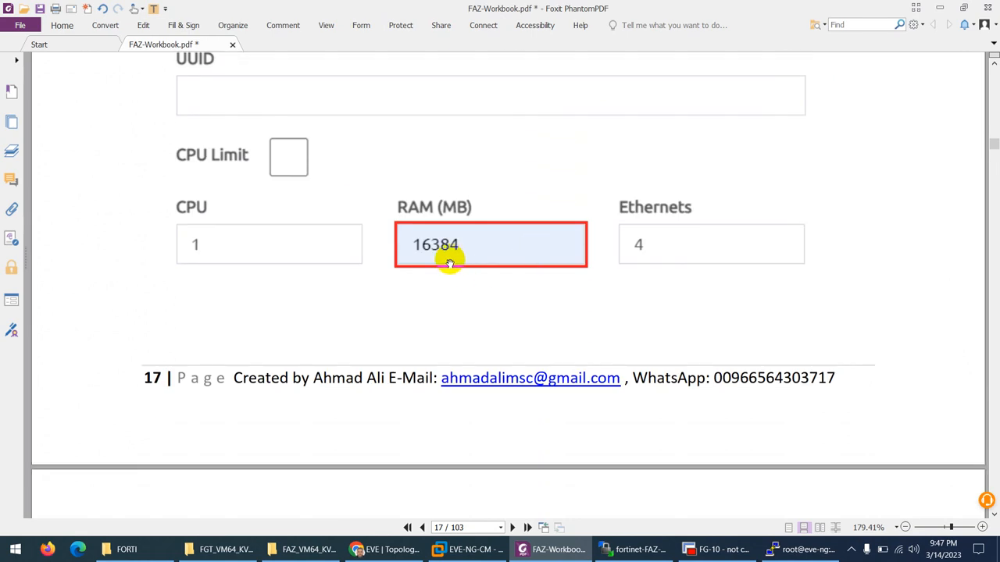
{"action": "scroll", "scroll_direction": "down", "scroll_amount": 3}
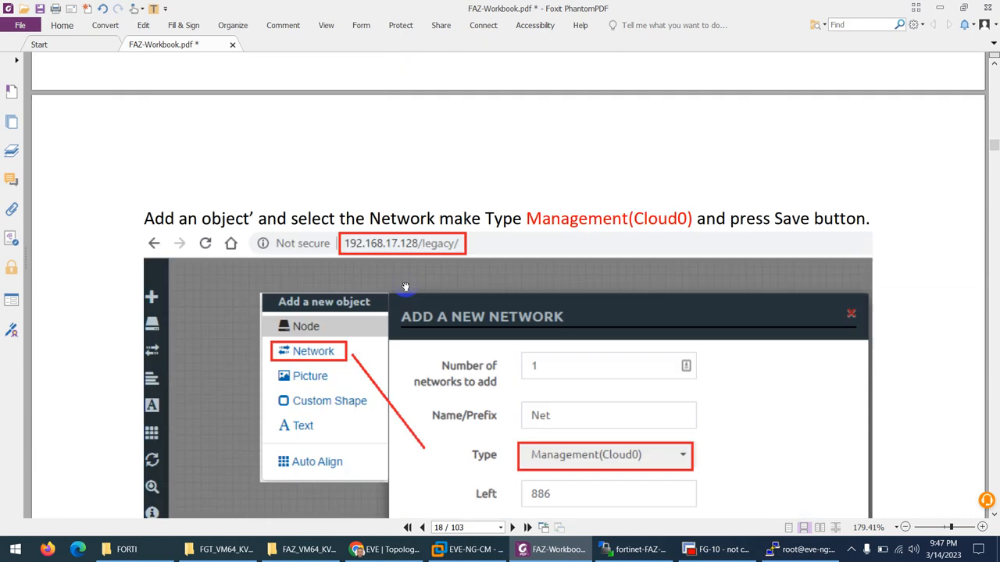
{"action": "scroll", "scroll_direction": "down", "scroll_amount": 3}
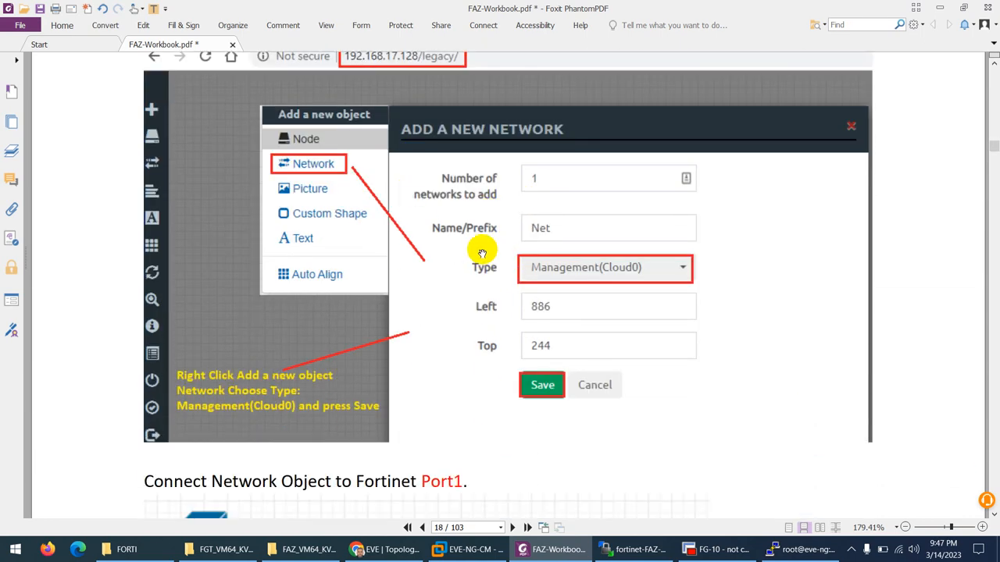
{"action": "scroll", "scroll_direction": "down", "scroll_amount": 3}
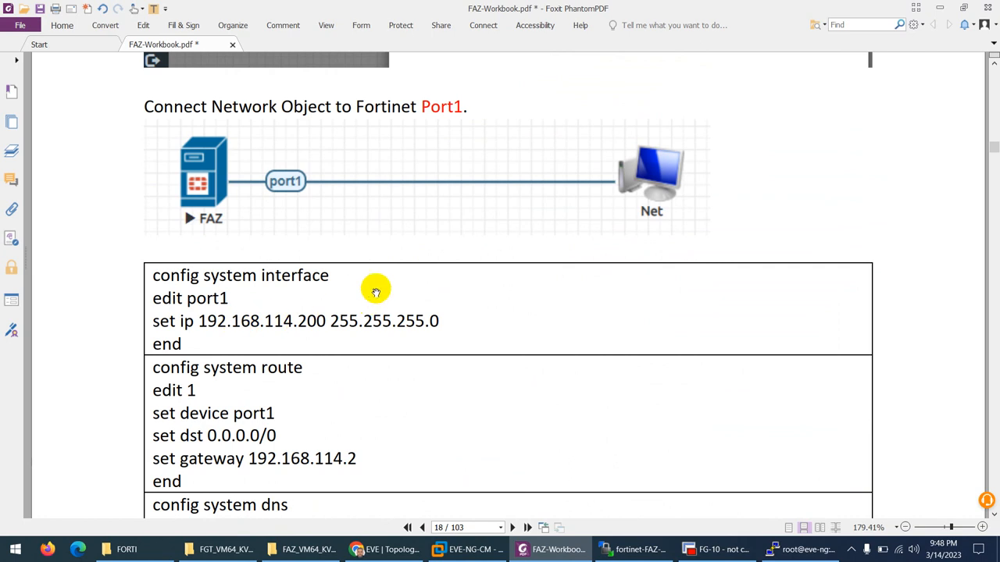
{"action": "scroll", "scroll_direction": "down", "scroll_amount": 3}
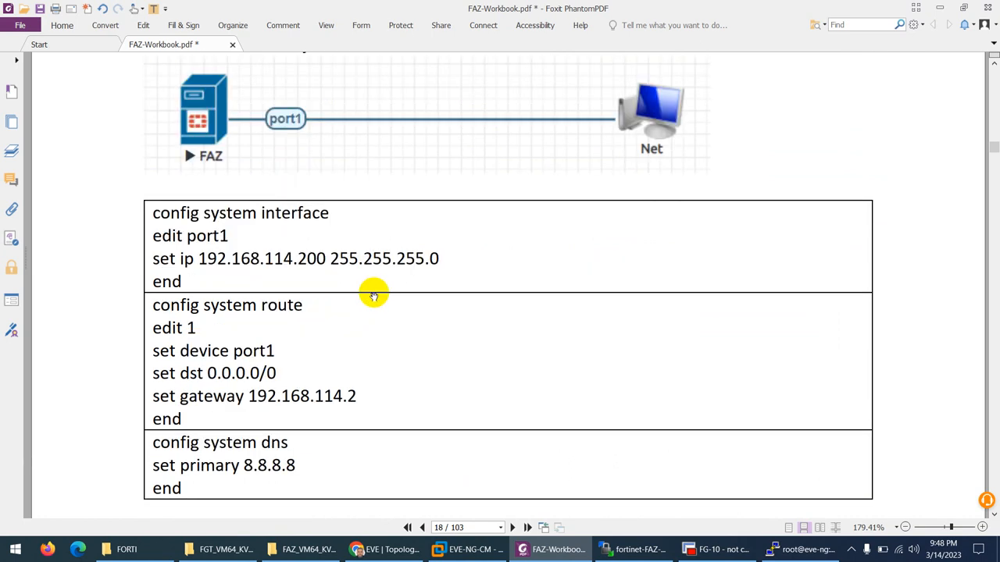
{"action": "mouse_move", "coordinate": [269, 285]}
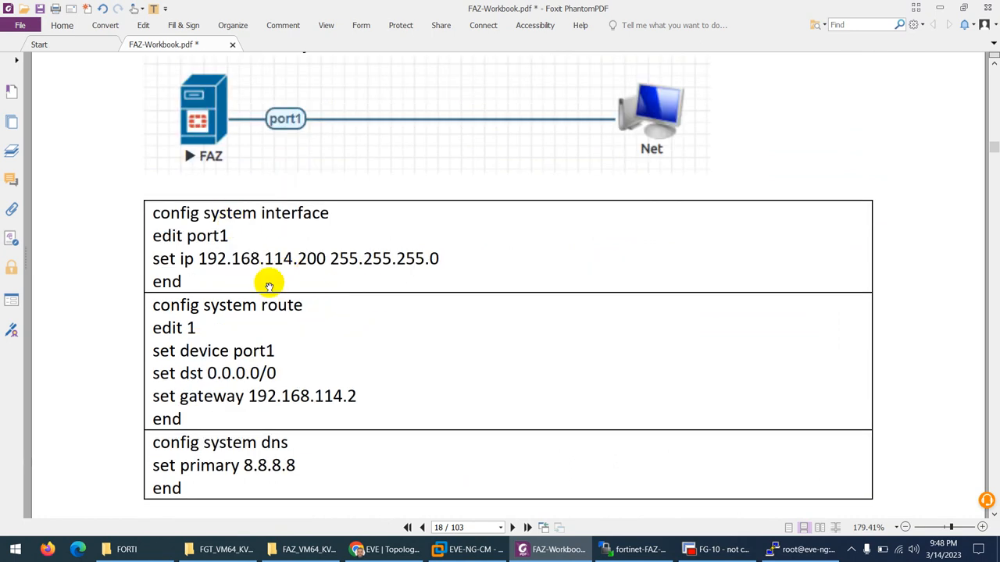
{"action": "scroll", "scroll_direction": "down", "scroll_amount": 3}
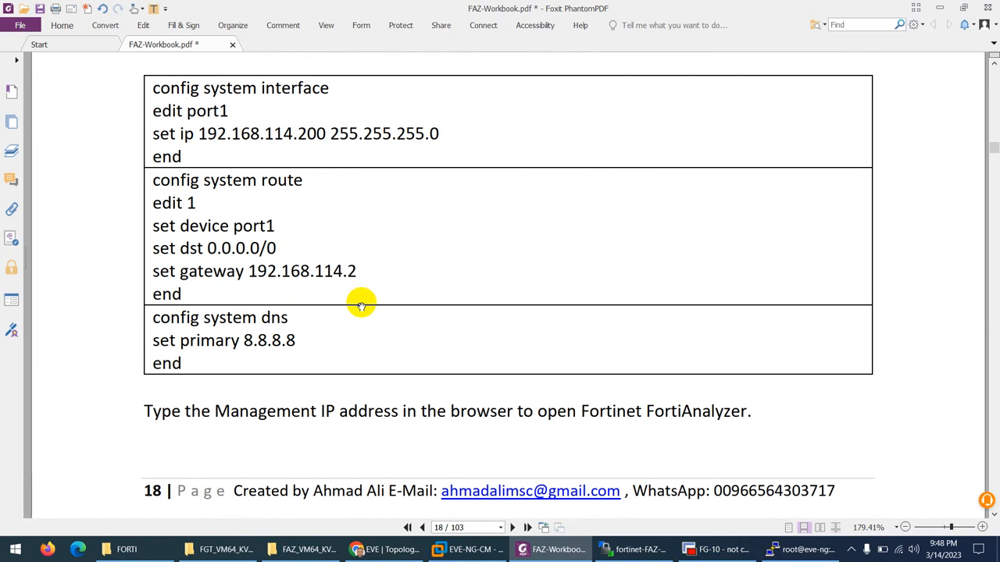